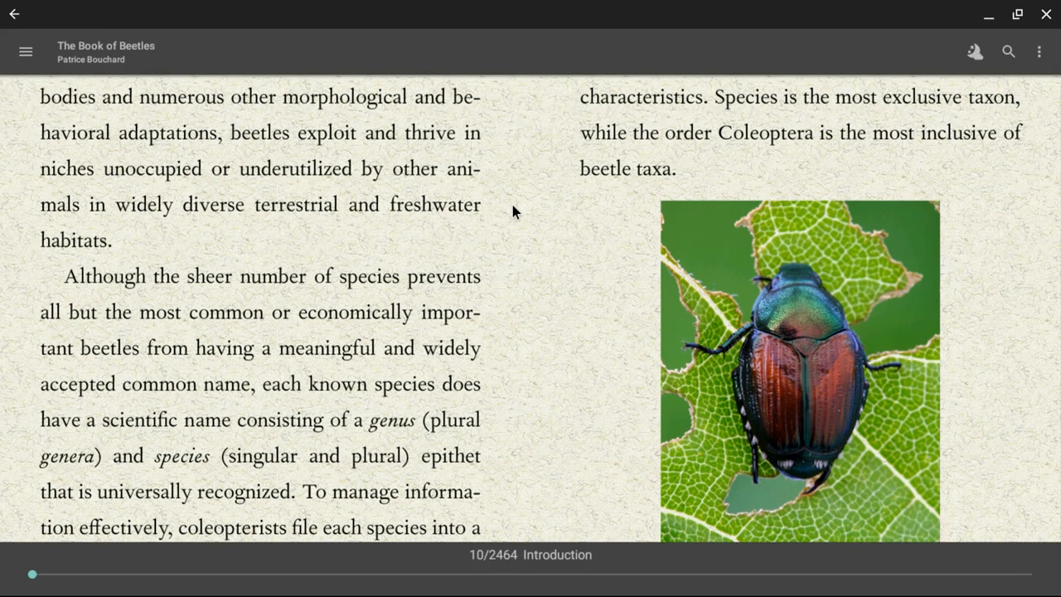
pyautogui.moveTo(25, 51)
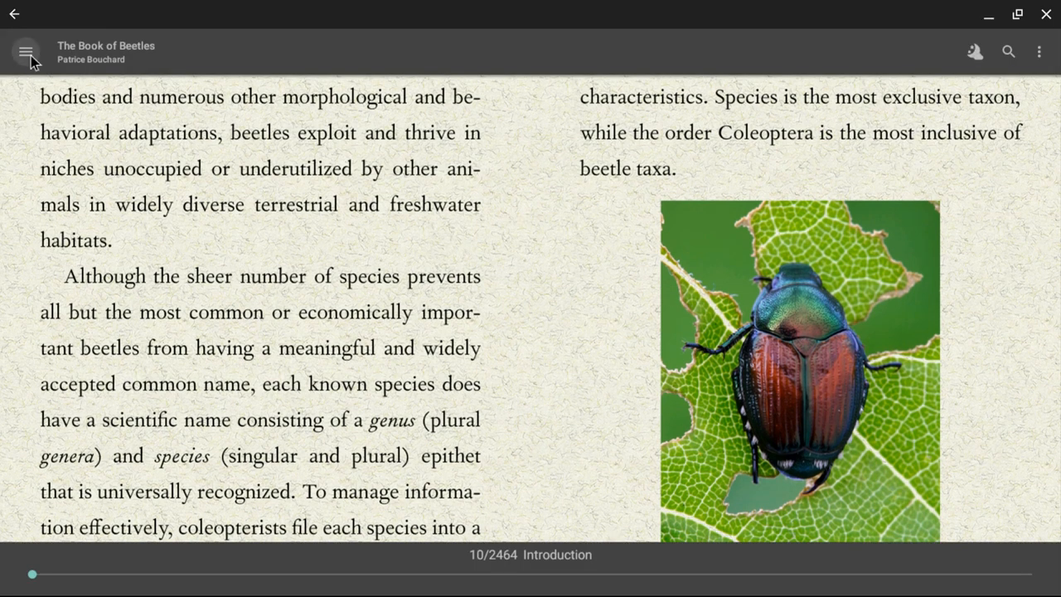
# Open read-aloud for The Book of Beetles and reveal the Rate and Pitch sliders (both 0.9).
pyautogui.click(26, 51)
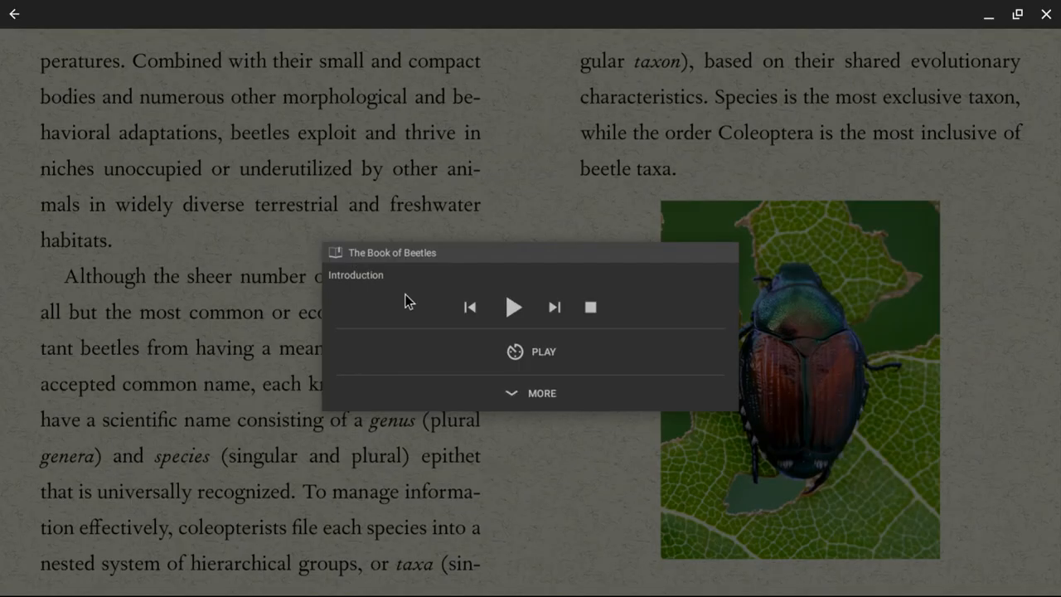
pyautogui.click(541, 393)
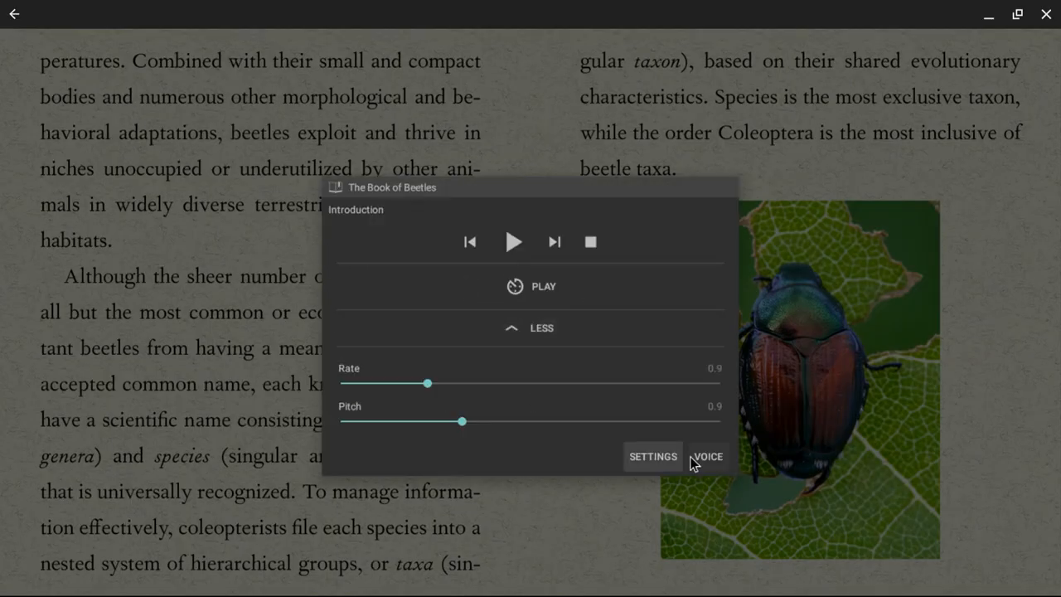
# Select the Google en-us-x-sfg#male_1-local voice and return to the read-aloud panel.
pyautogui.click(707, 456)
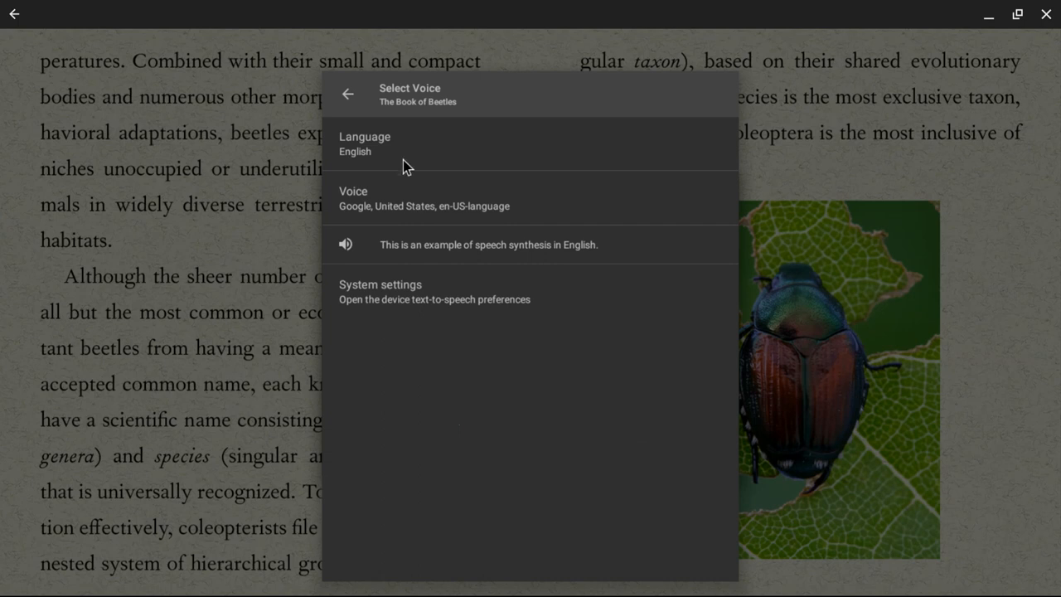
pyautogui.click(423, 198)
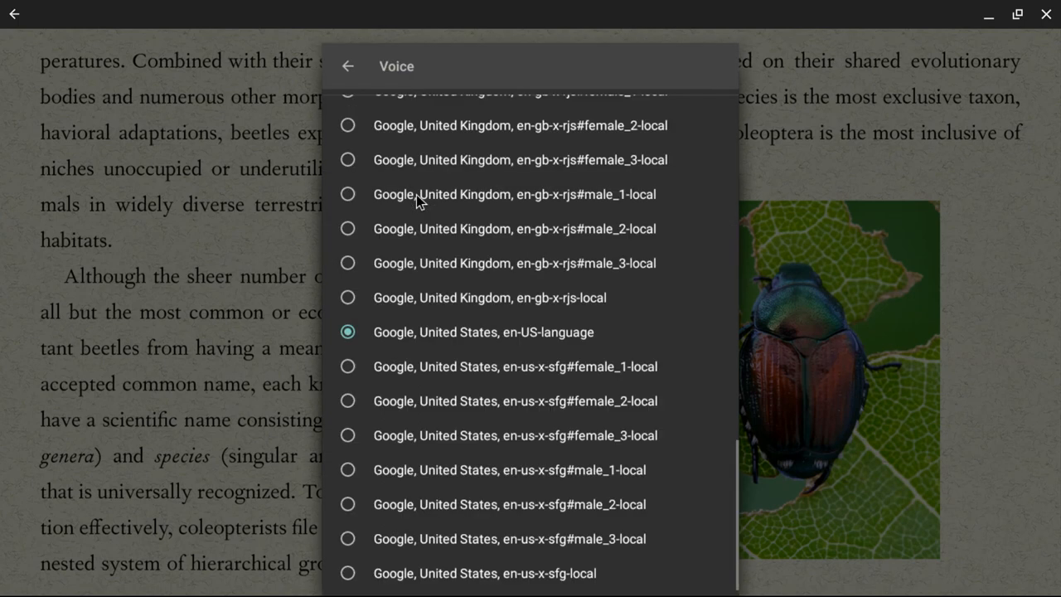
pyautogui.moveTo(499, 296)
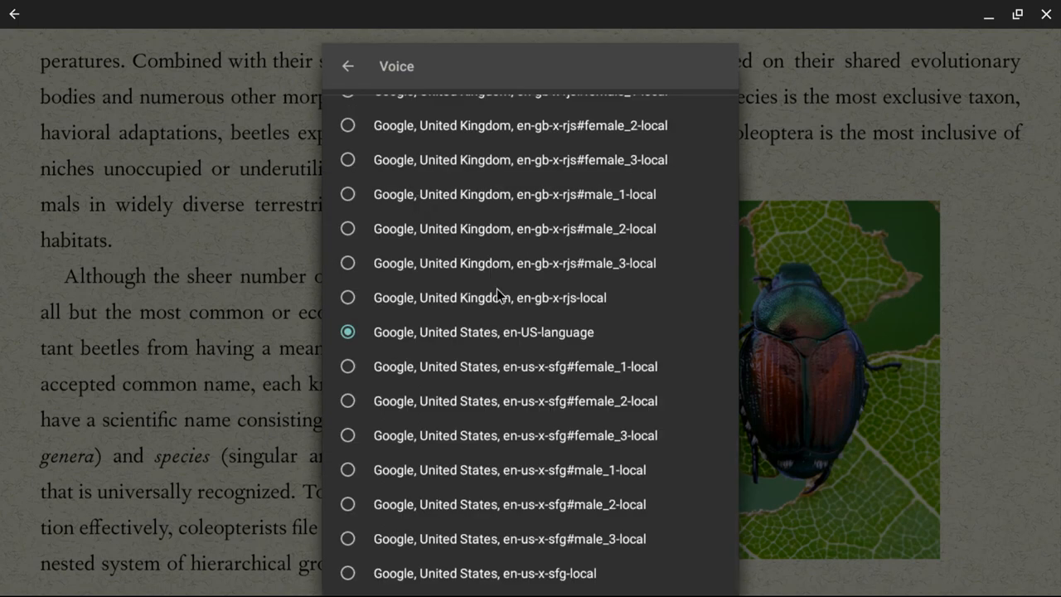
pyautogui.moveTo(498, 294)
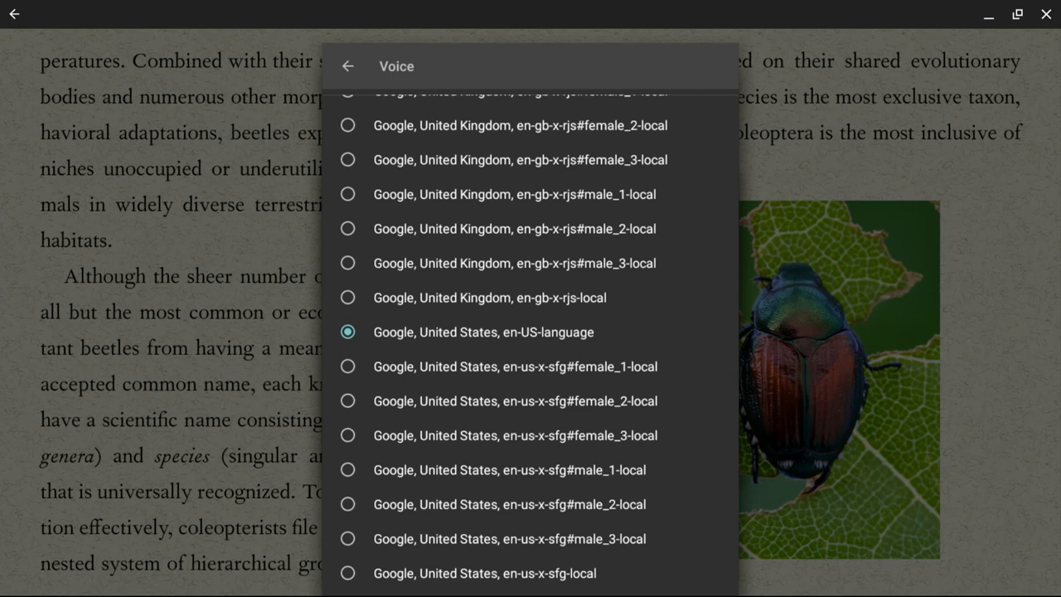
pyautogui.moveTo(438, 446)
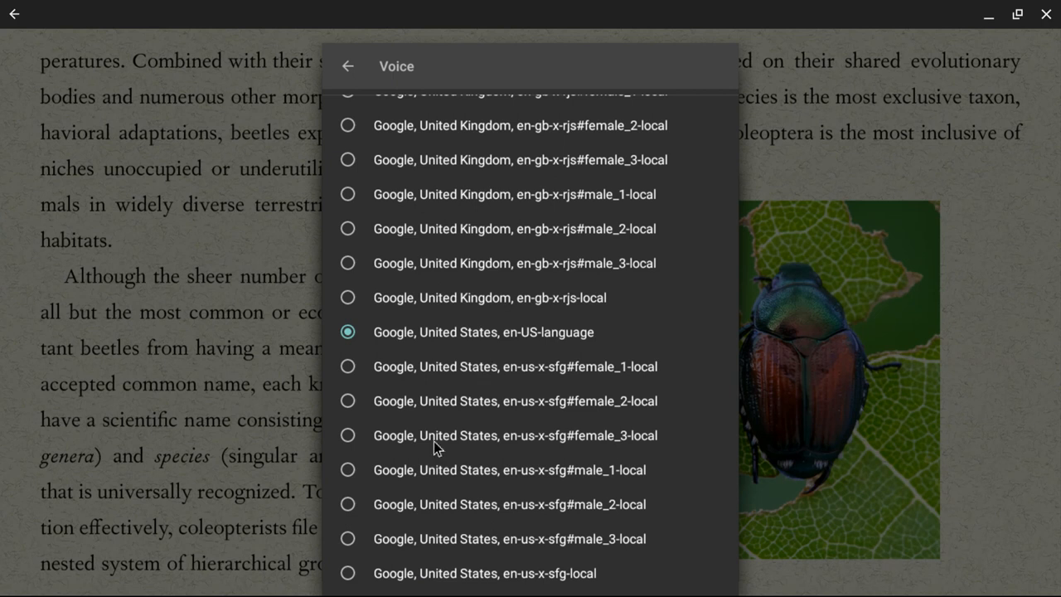
pyautogui.moveTo(352, 474)
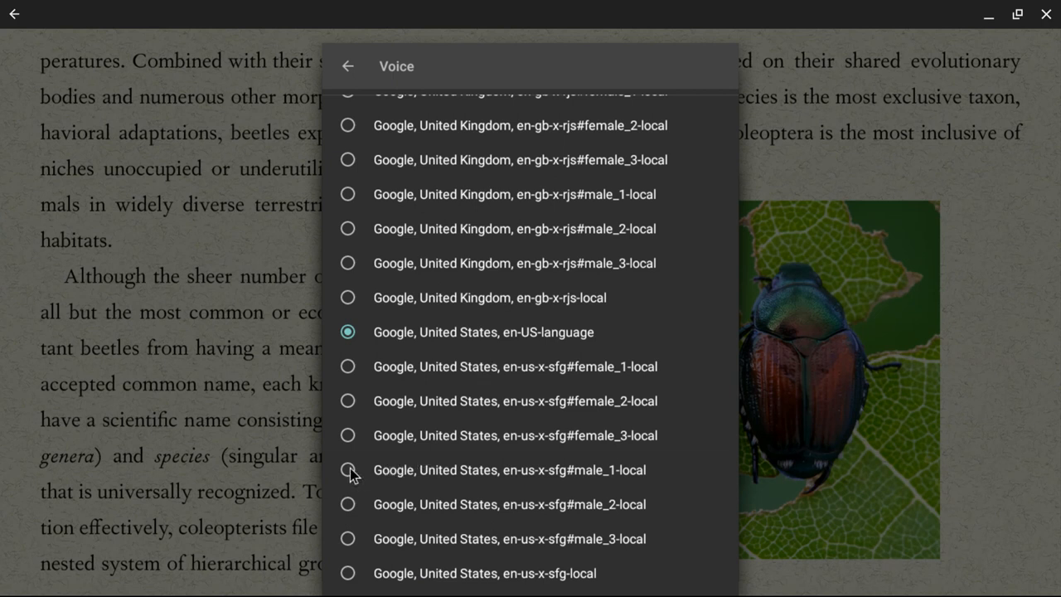
pyautogui.click(347, 470)
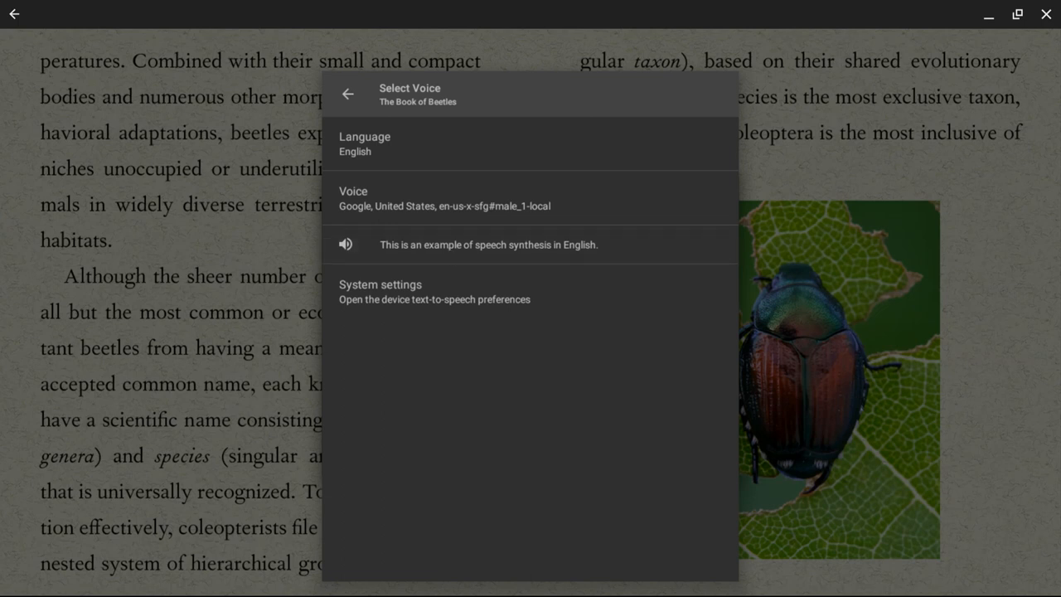
pyautogui.click(347, 93)
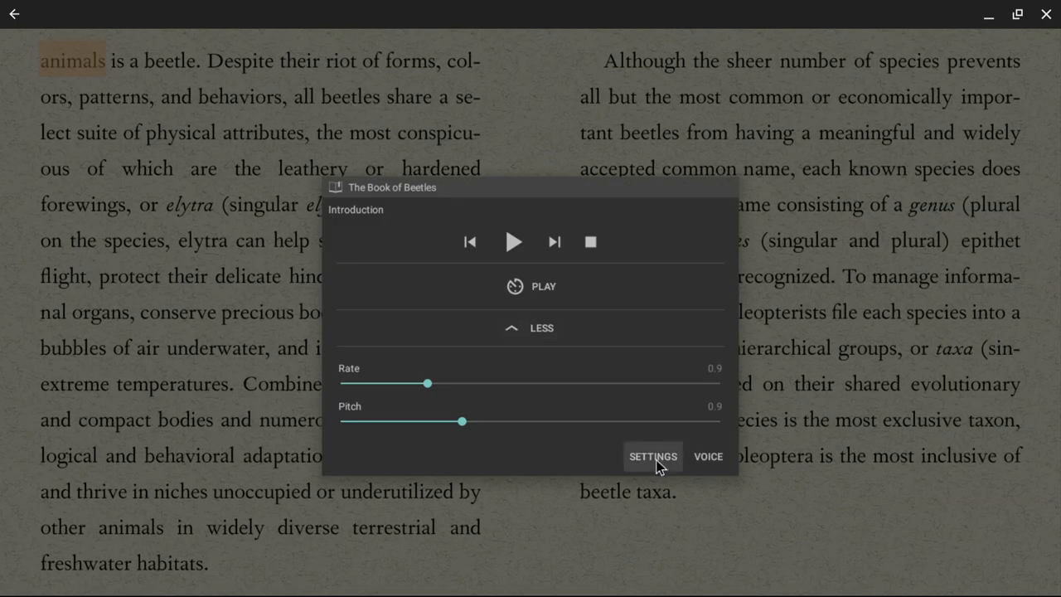
# In text-to-speech settings, uncheck 'Stop on headphones/BT unplug'.
pyautogui.click(653, 456)
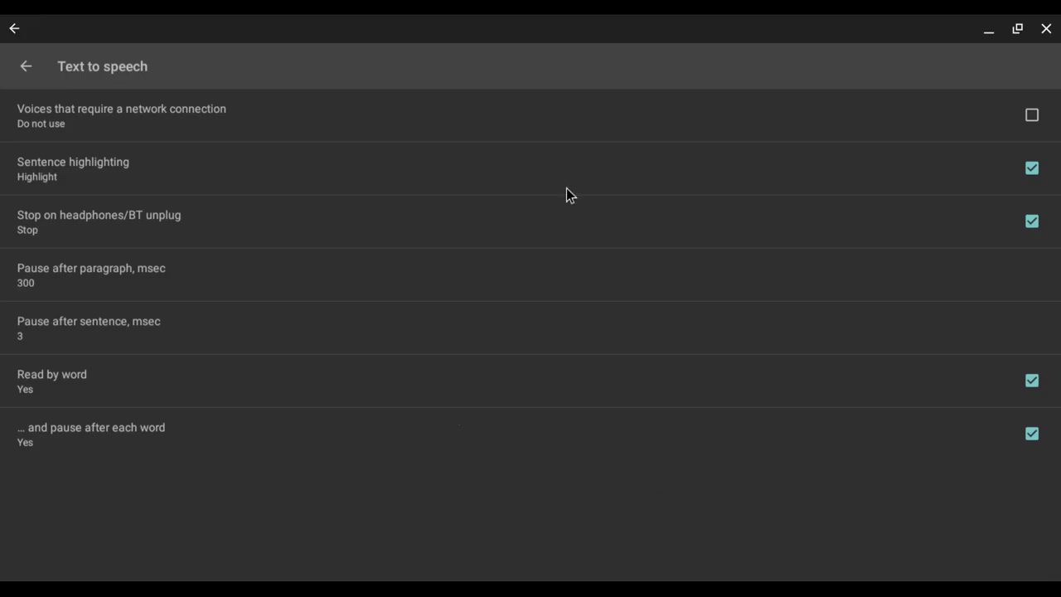
pyautogui.moveTo(99, 224)
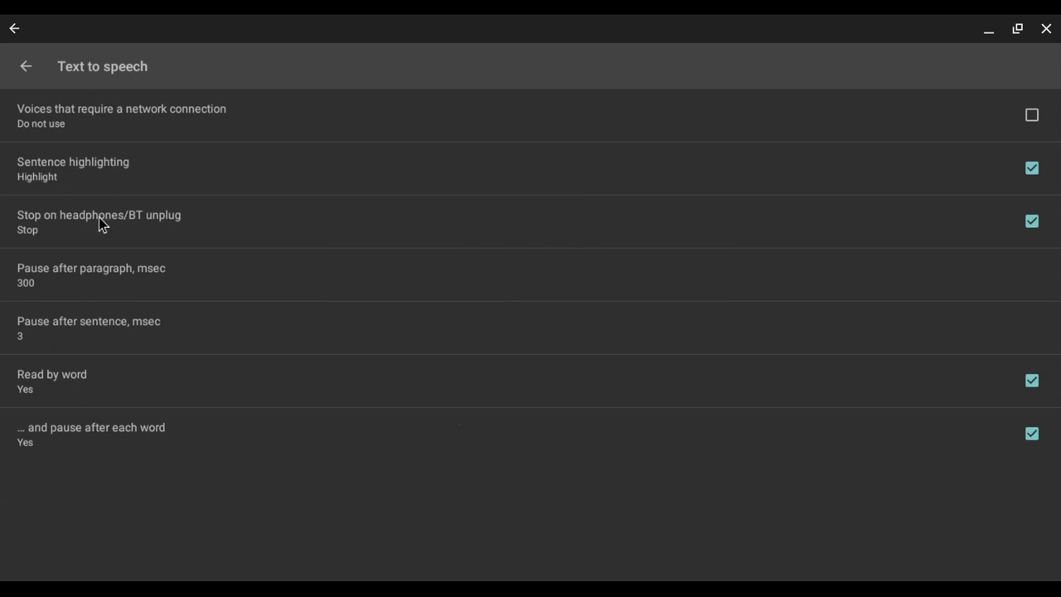
pyautogui.moveTo(964, 234)
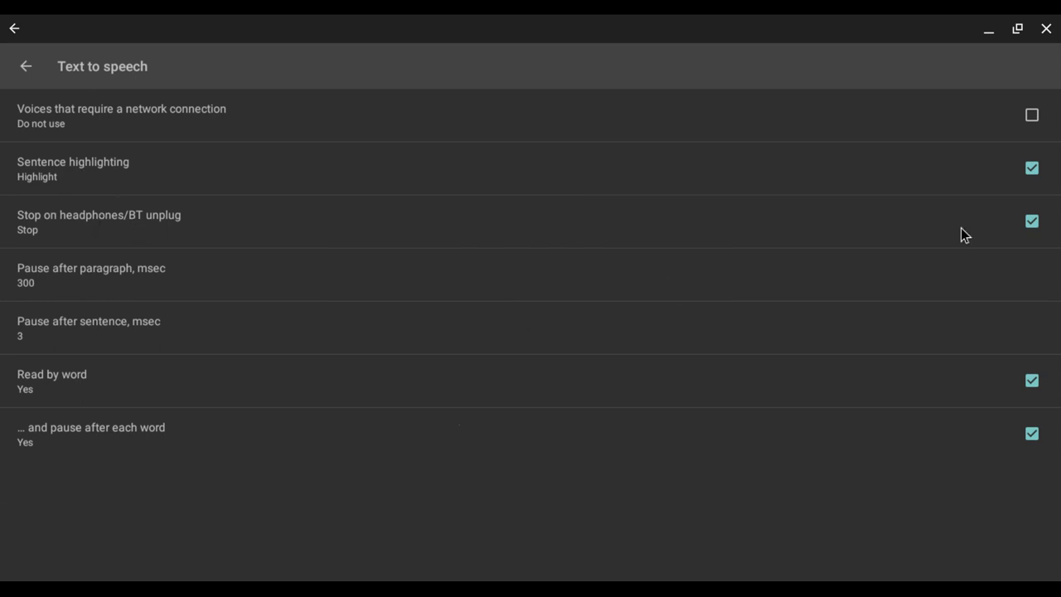
pyautogui.click(1032, 221)
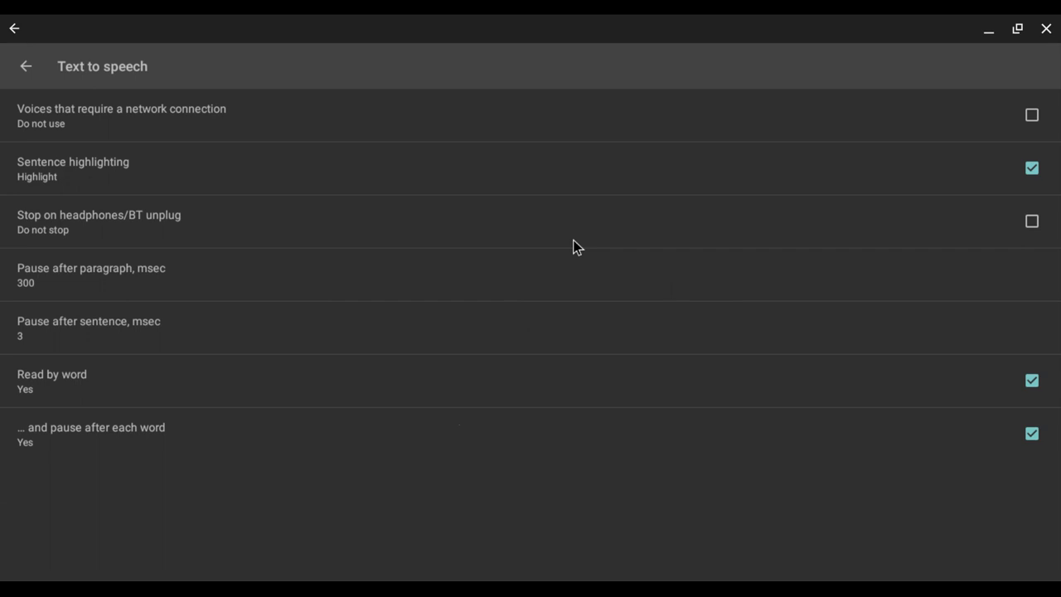
pyautogui.moveTo(165, 333)
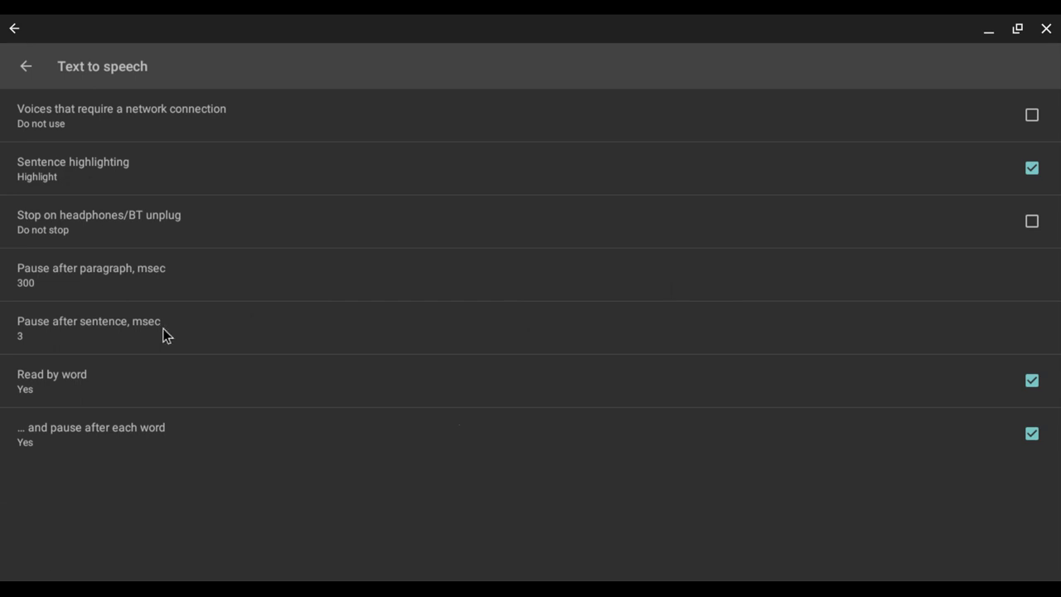
pyautogui.moveTo(79, 384)
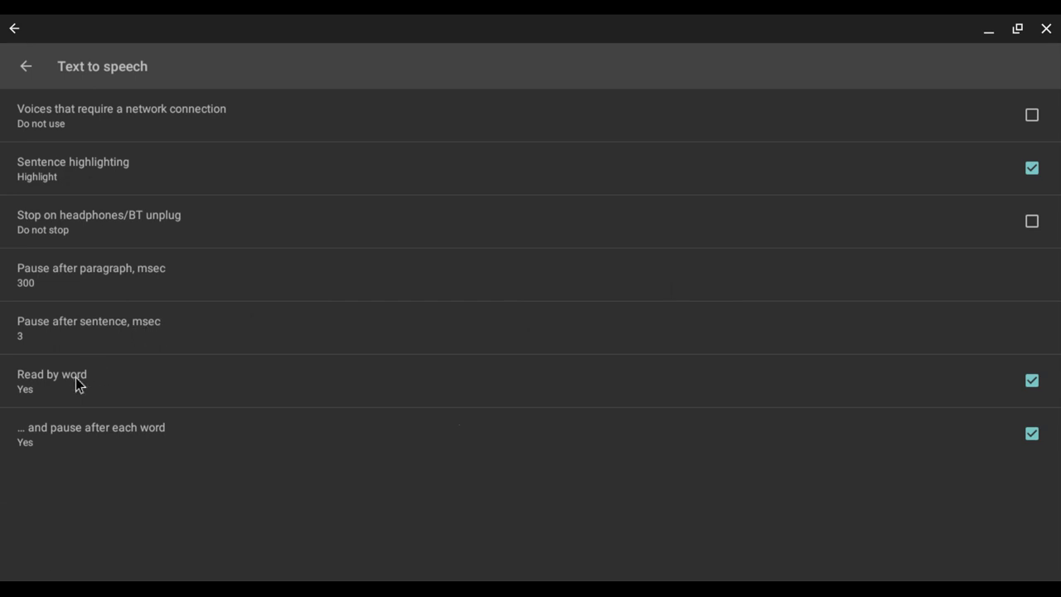
pyautogui.moveTo(187, 446)
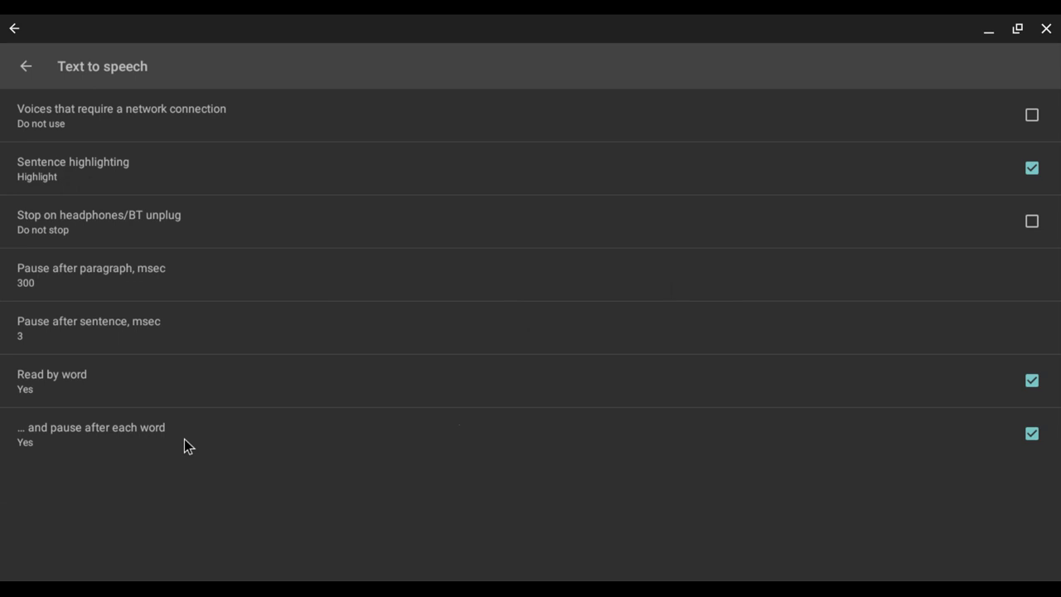
pyautogui.moveTo(383, 404)
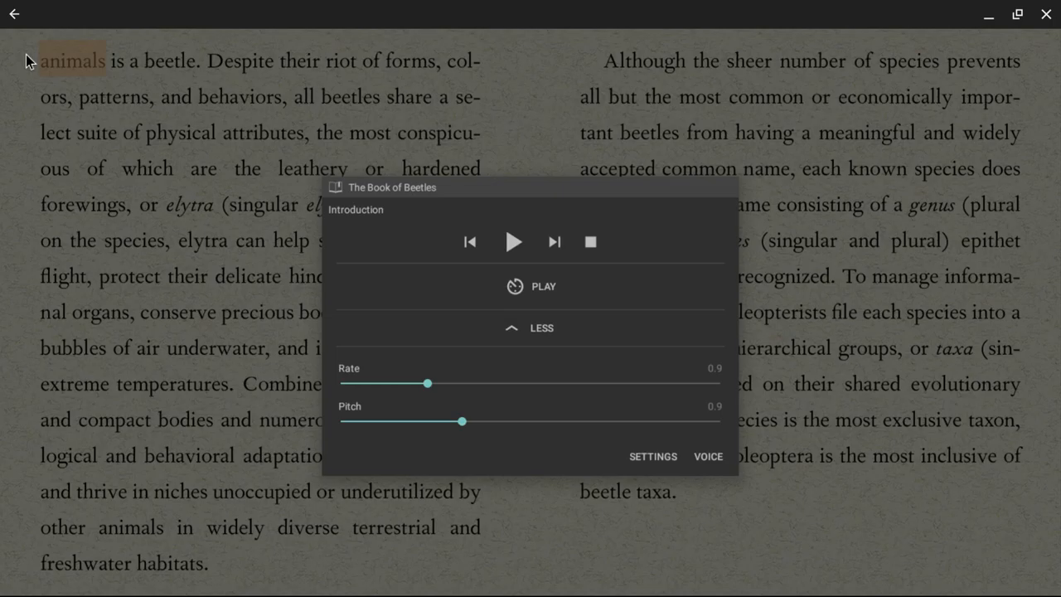
pyautogui.moveTo(626, 197)
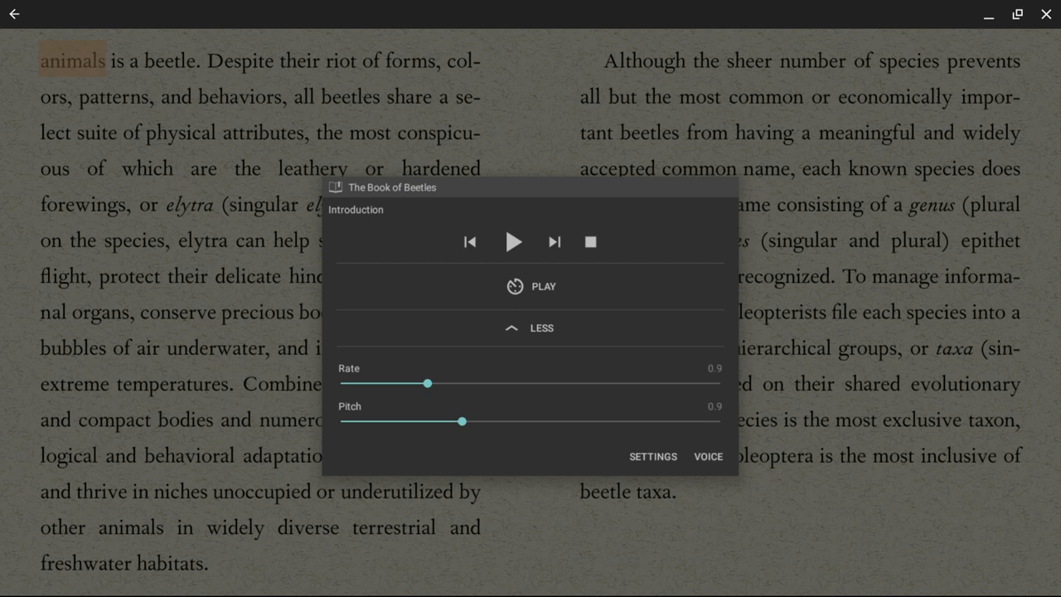
pyautogui.moveTo(547, 195)
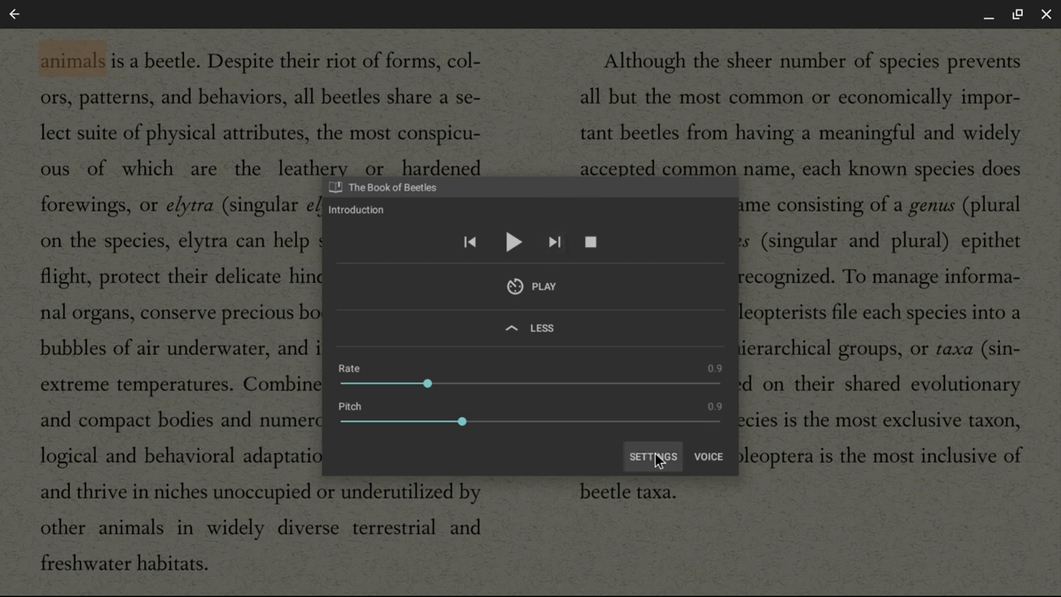
pyautogui.click(653, 456)
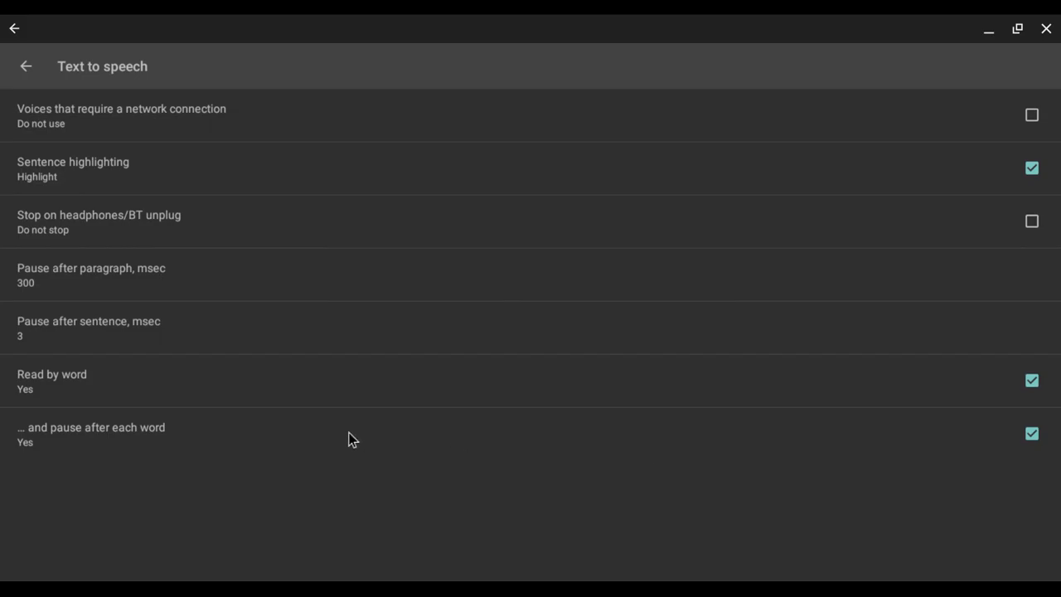
pyautogui.moveTo(79, 50)
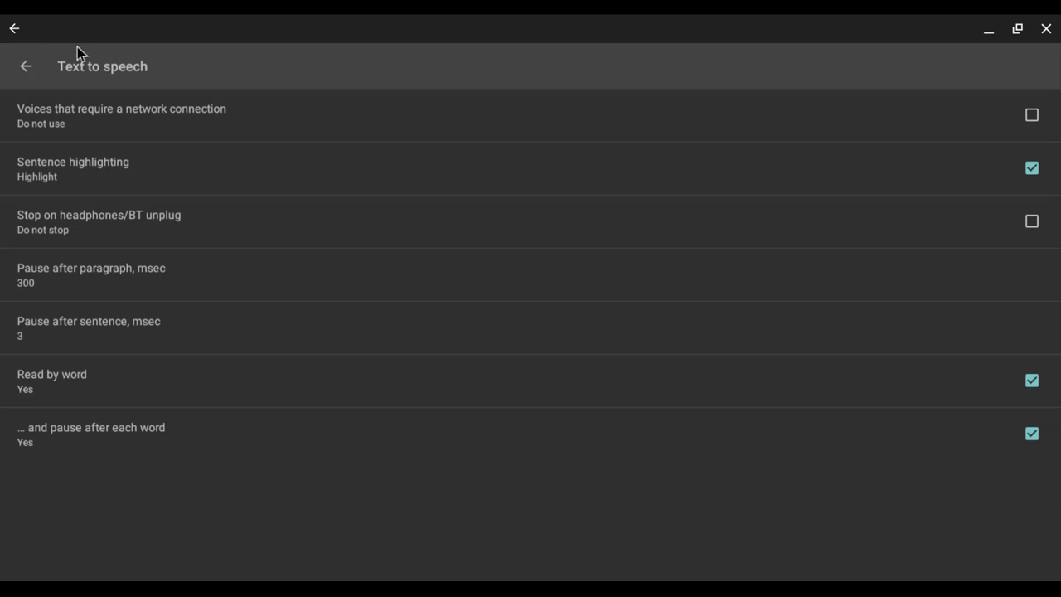
pyautogui.moveTo(335, 274)
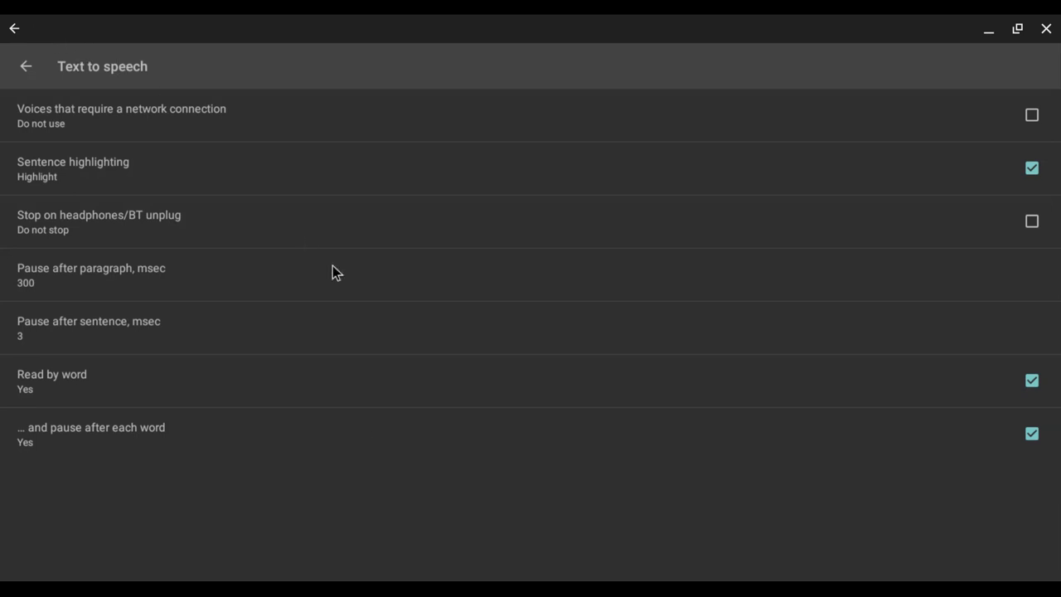
pyautogui.moveTo(688, 441)
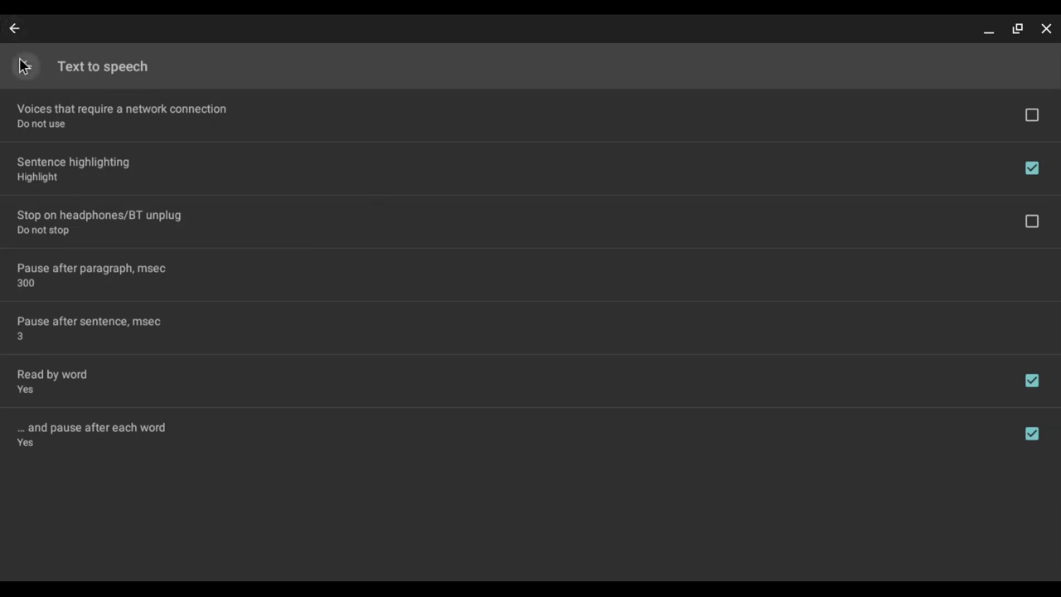
pyautogui.click(14, 27)
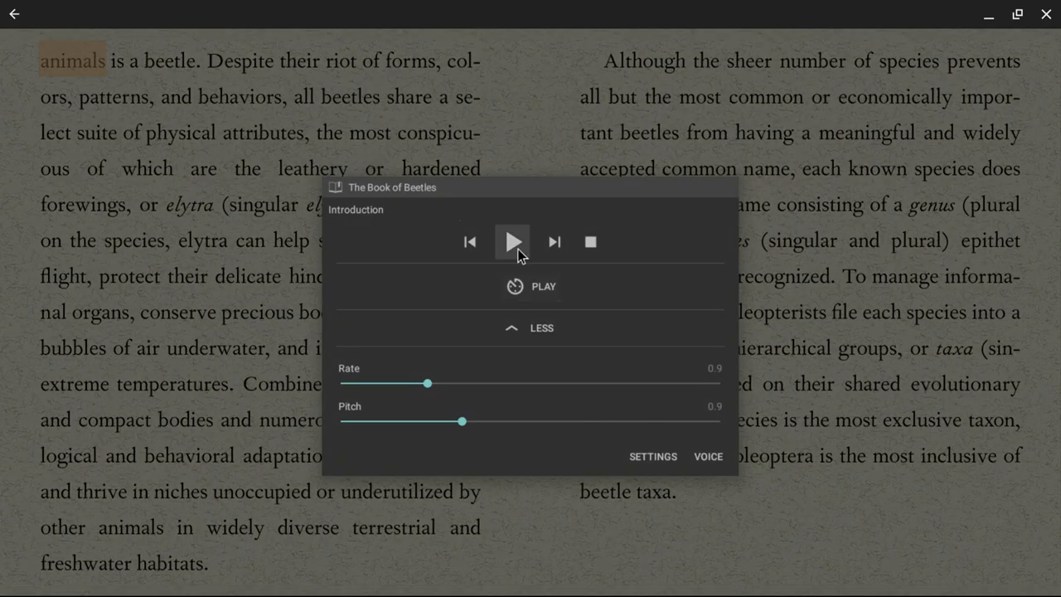
# Play the book aloud word by word, advancing from 'animals' to 'Despite'.
pyautogui.click(513, 241)
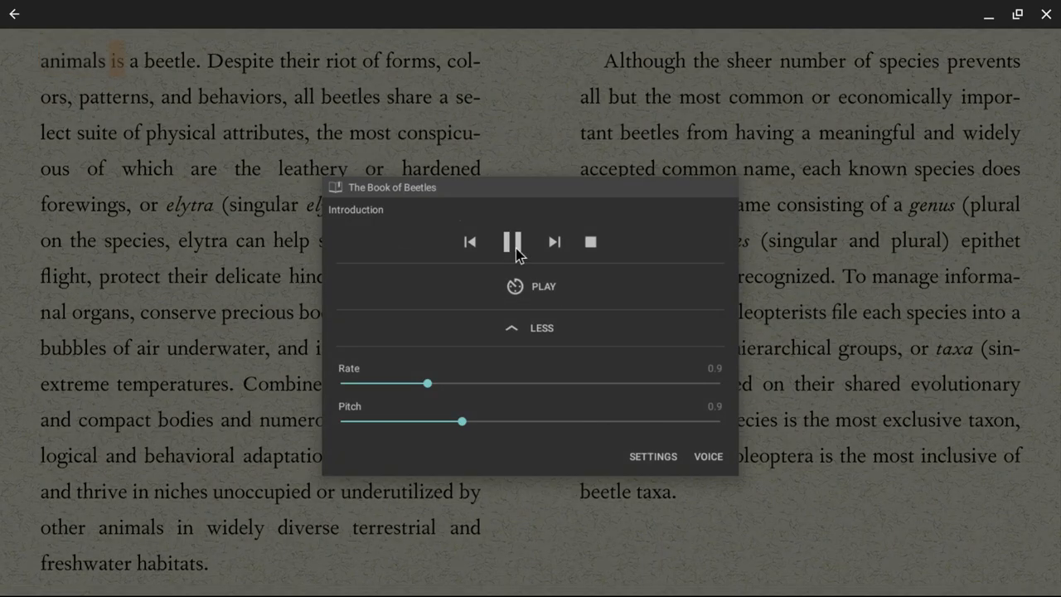
pyautogui.click(513, 241)
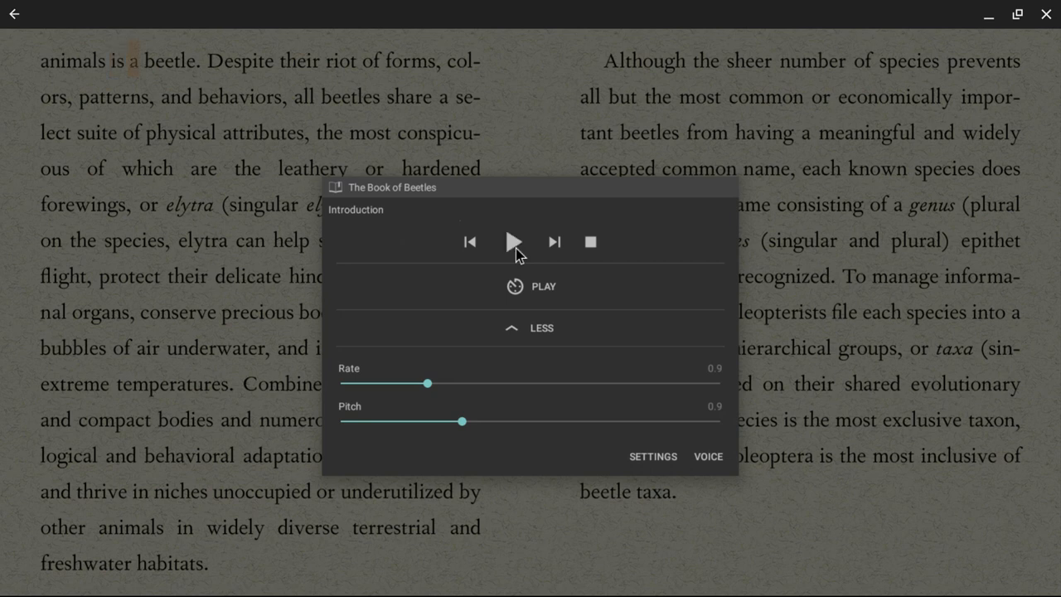
pyautogui.click(513, 241)
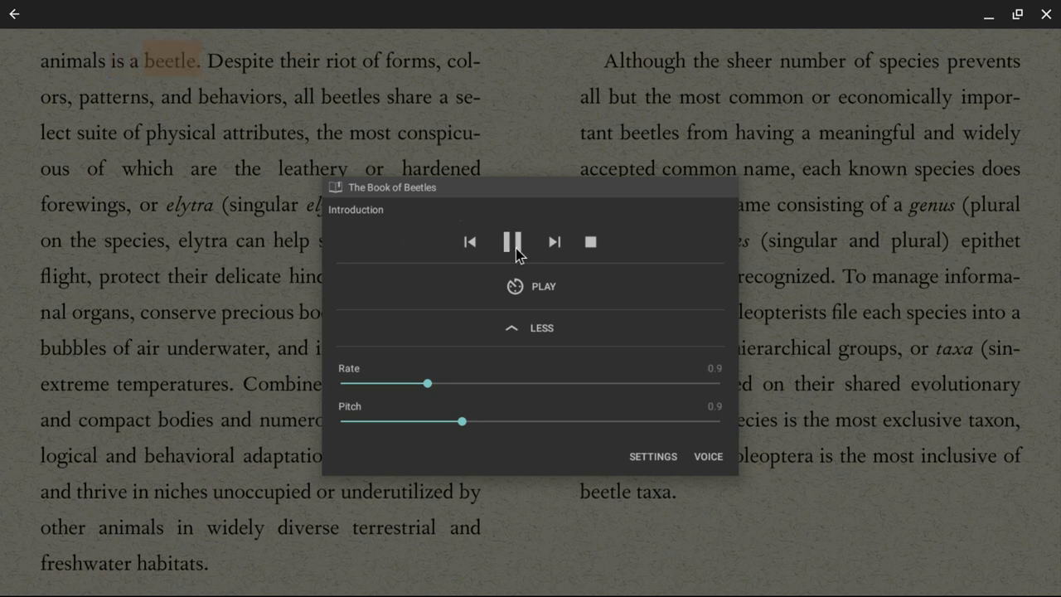
pyautogui.click(512, 242)
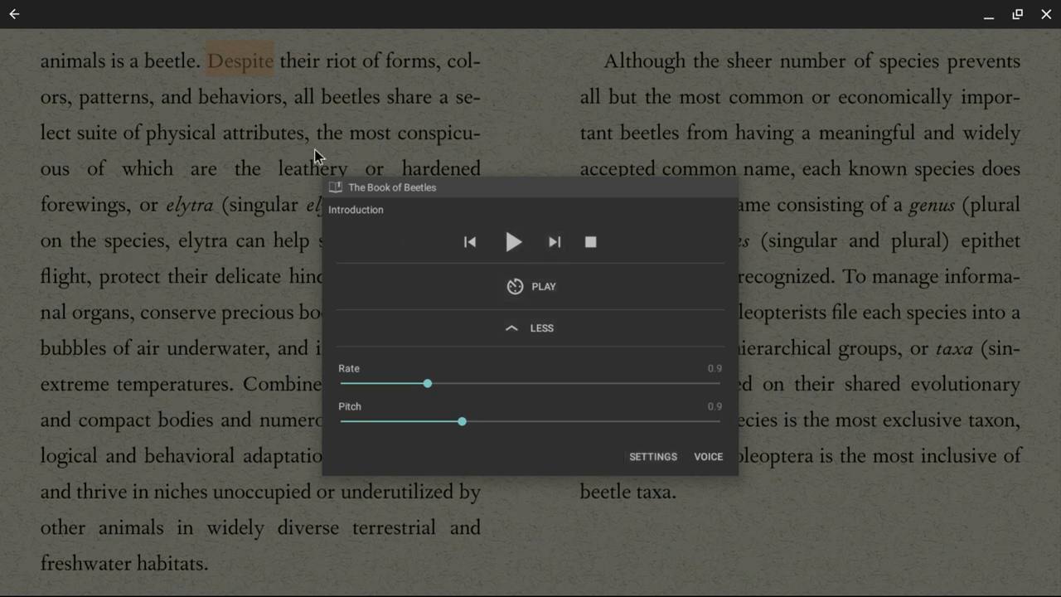
pyautogui.moveTo(537, 317)
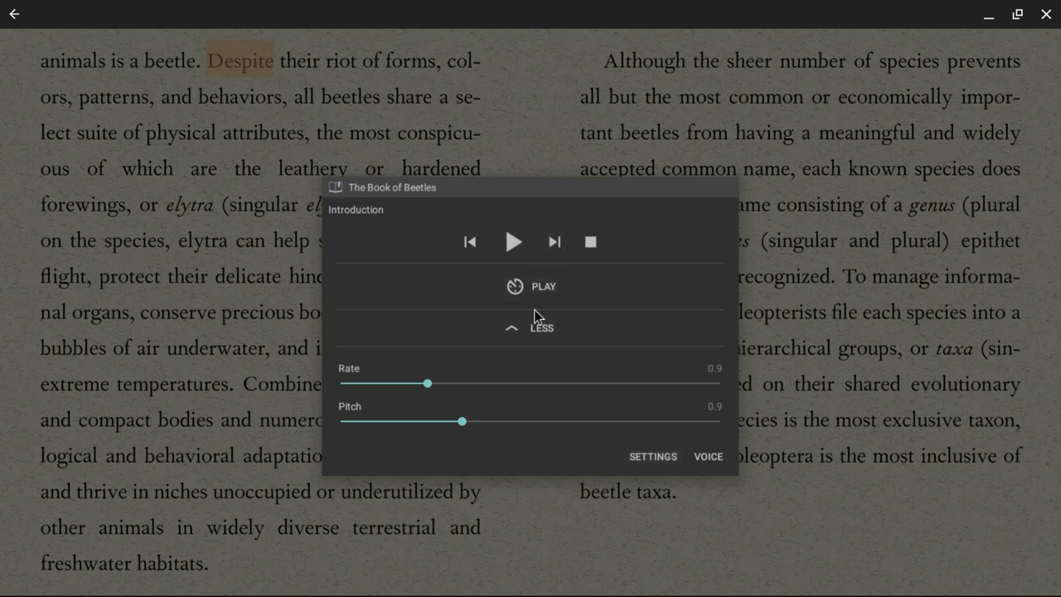
# Keep 'Read by word' enabled and uncheck '... and pause after each word'.
pyautogui.click(652, 455)
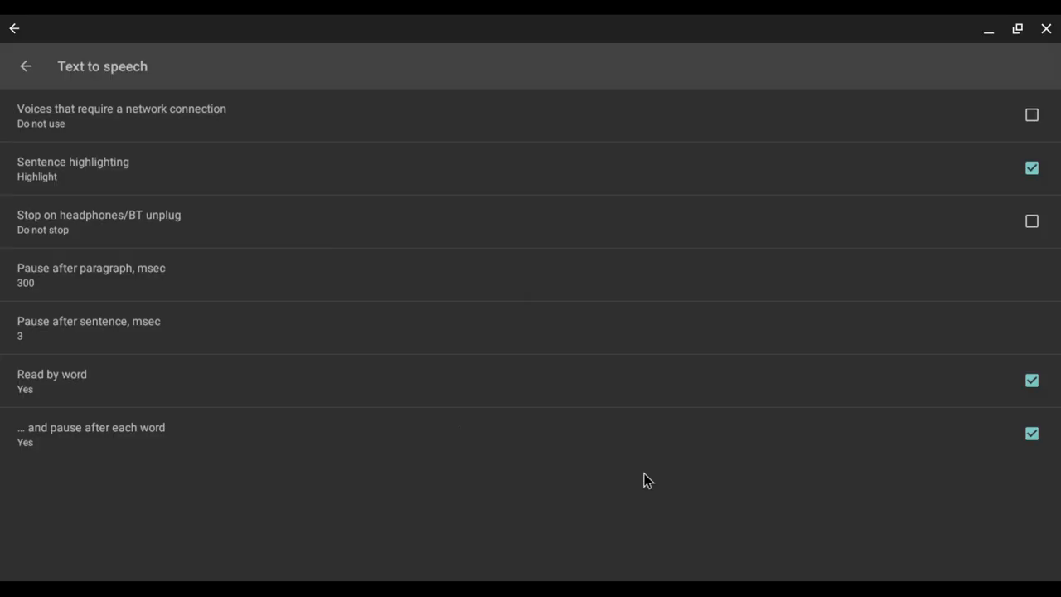
pyautogui.moveTo(484, 465)
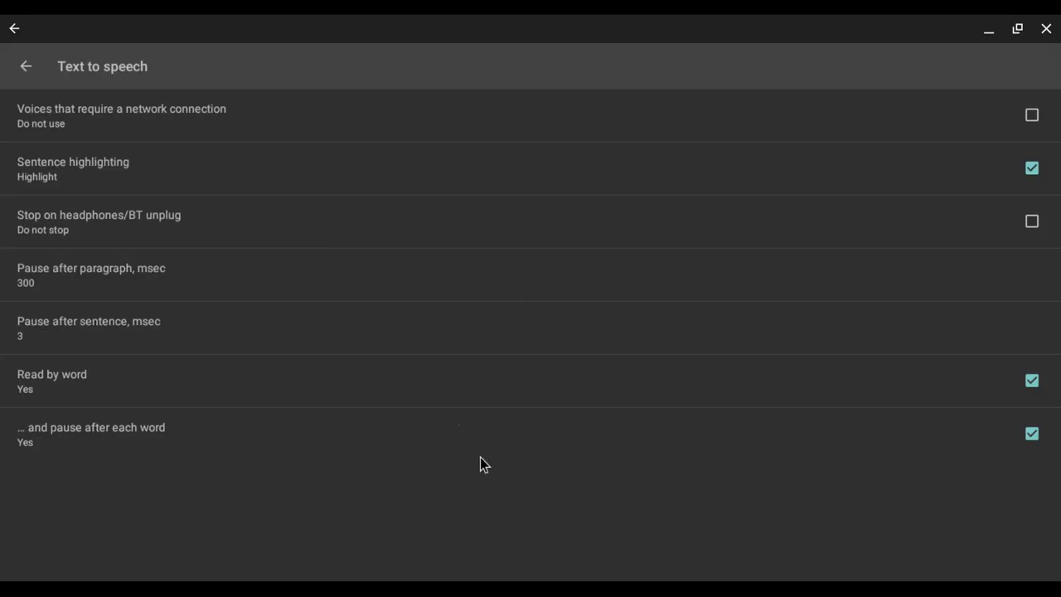
pyautogui.moveTo(464, 341)
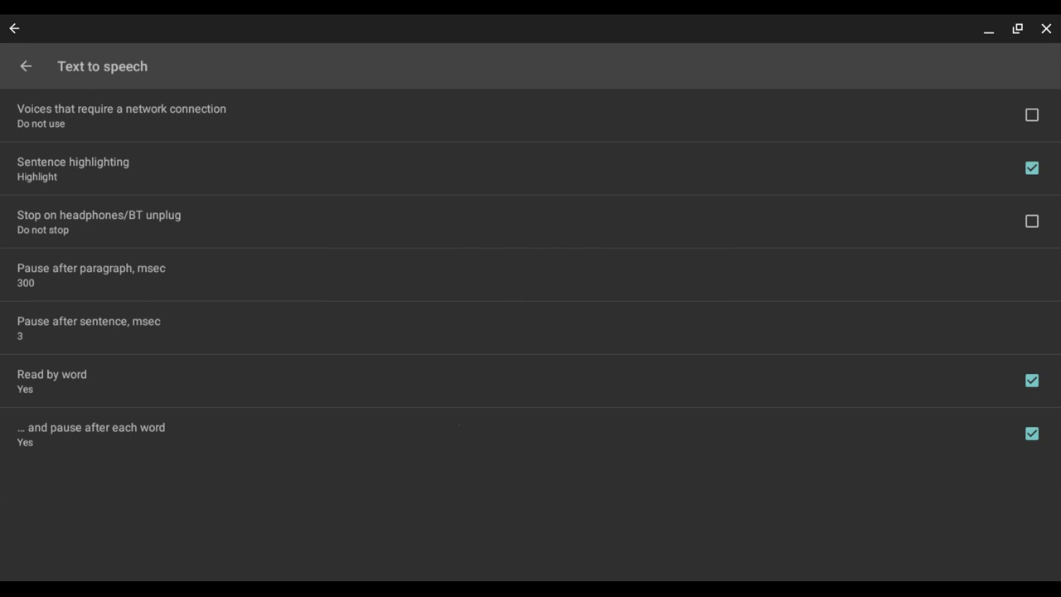
pyautogui.moveTo(150, 438)
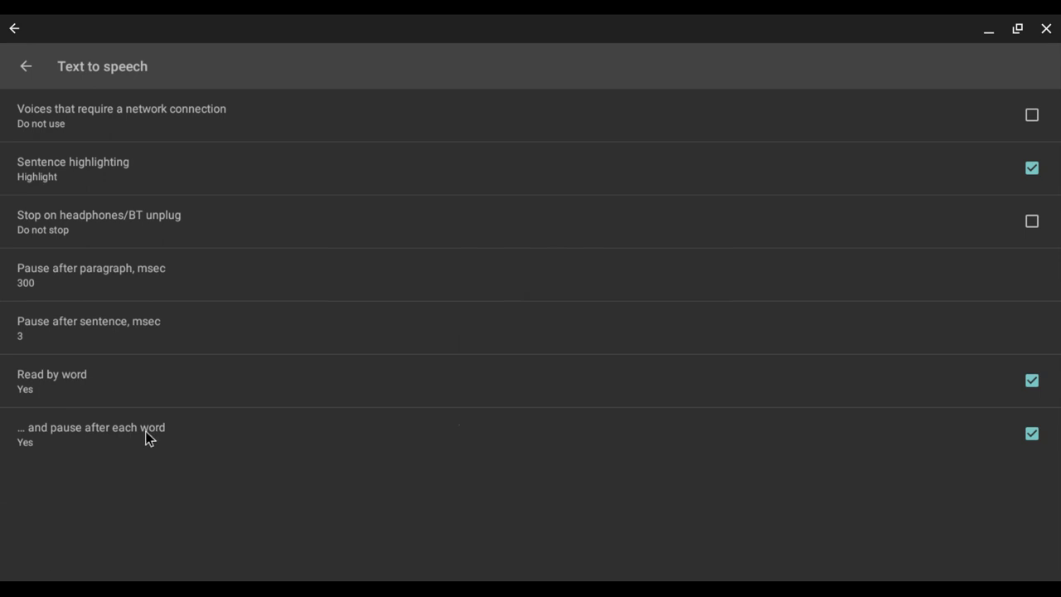
pyautogui.moveTo(148, 335)
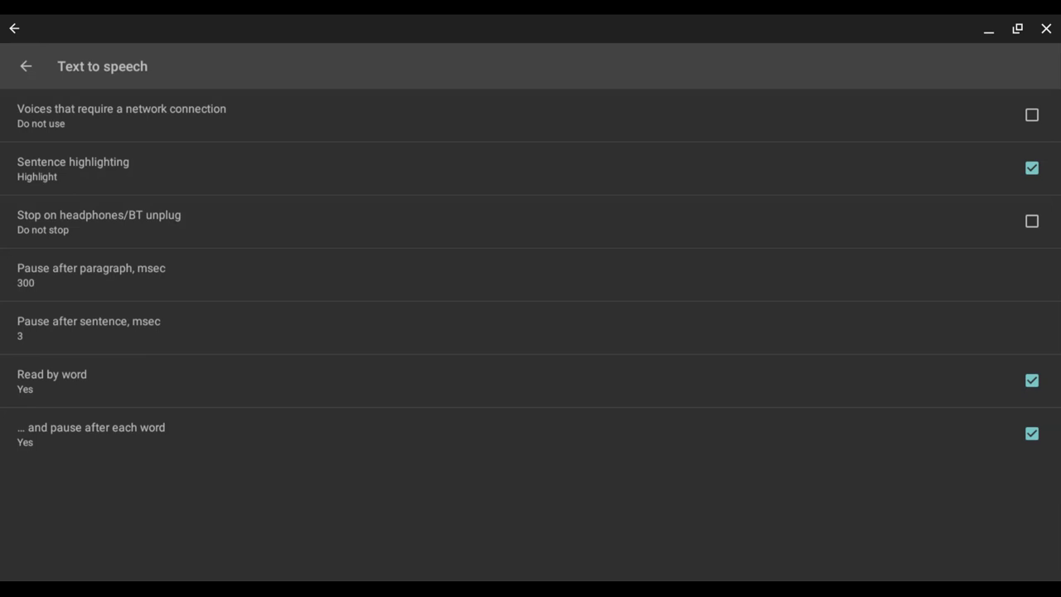
pyautogui.moveTo(840, 363)
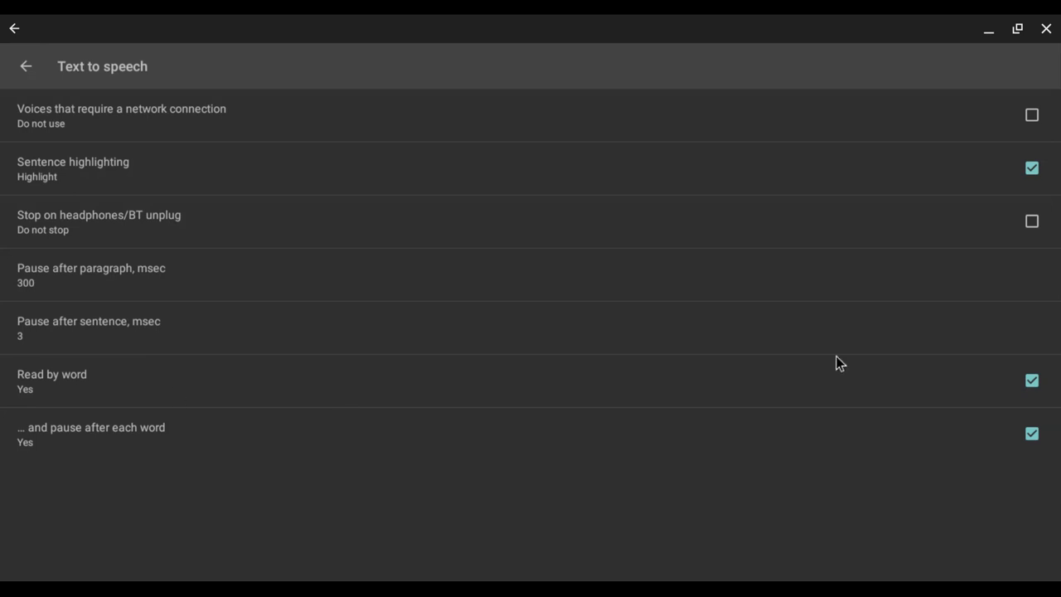
pyautogui.moveTo(1032, 383)
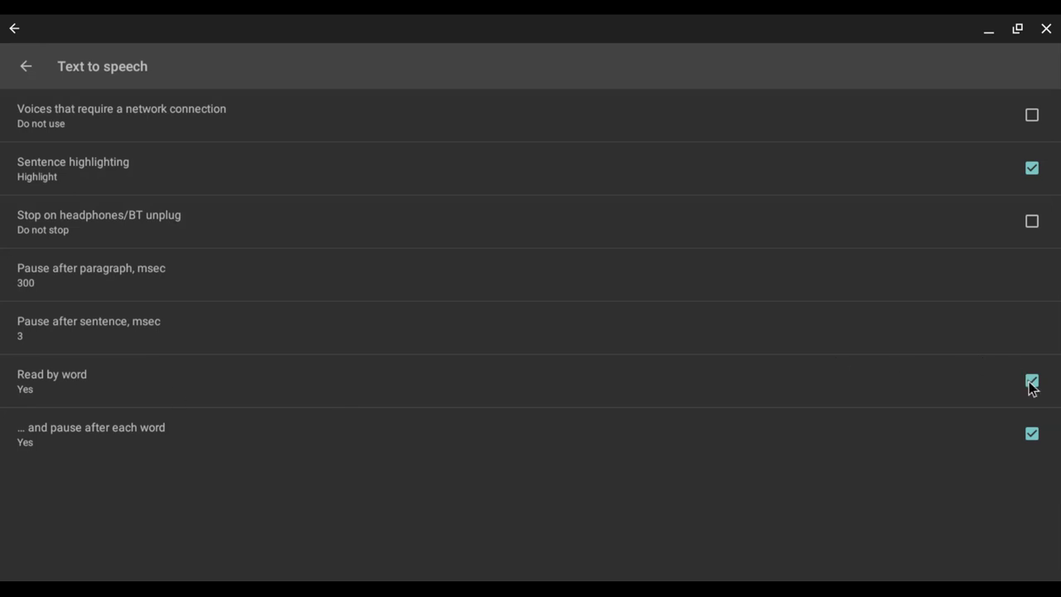
pyautogui.click(1031, 381)
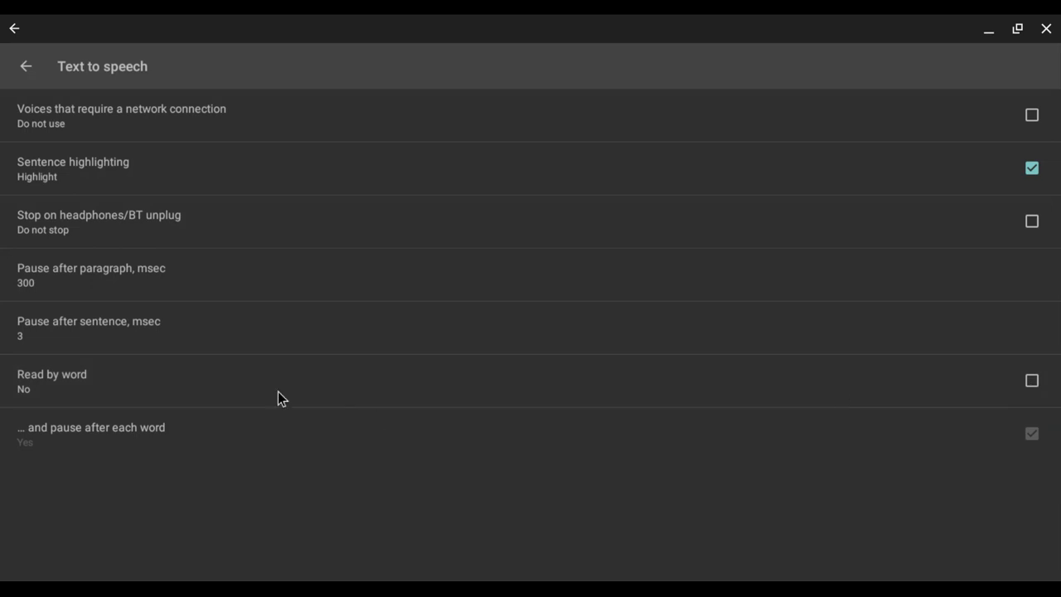
pyautogui.moveTo(546, 438)
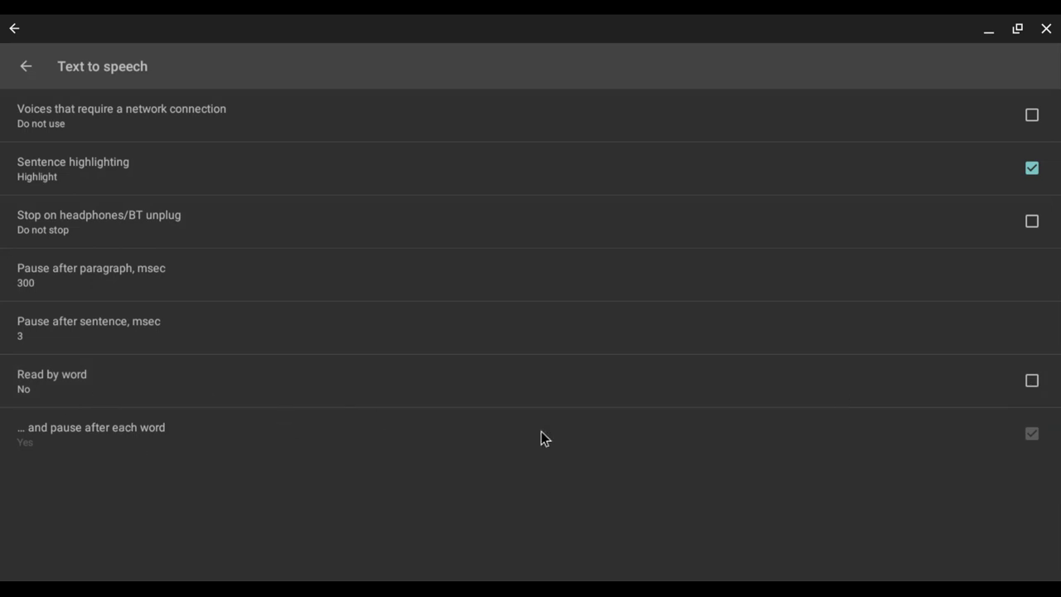
pyautogui.click(1031, 381)
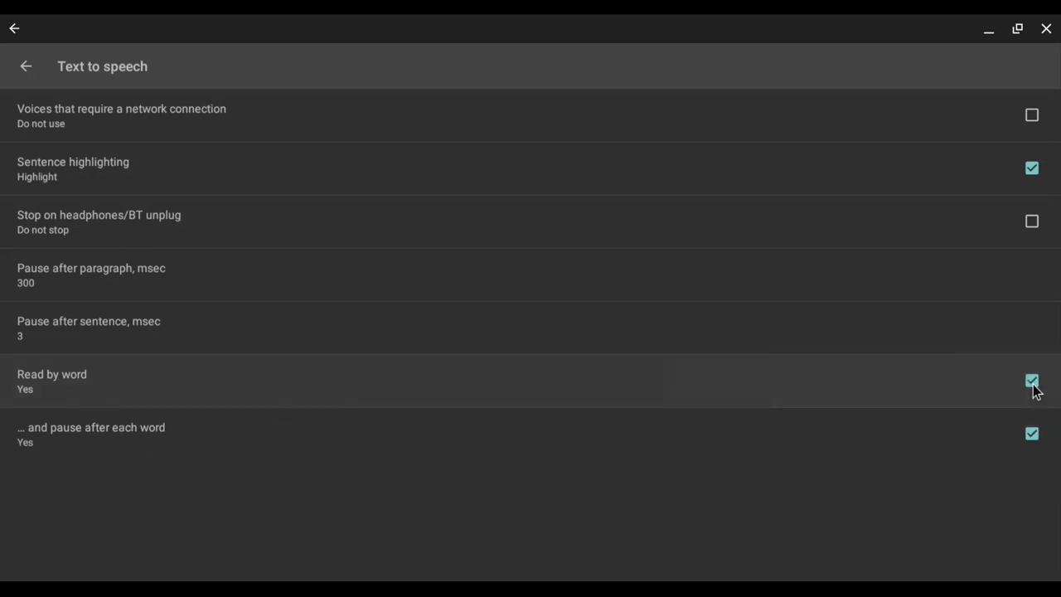
pyautogui.moveTo(1035, 418)
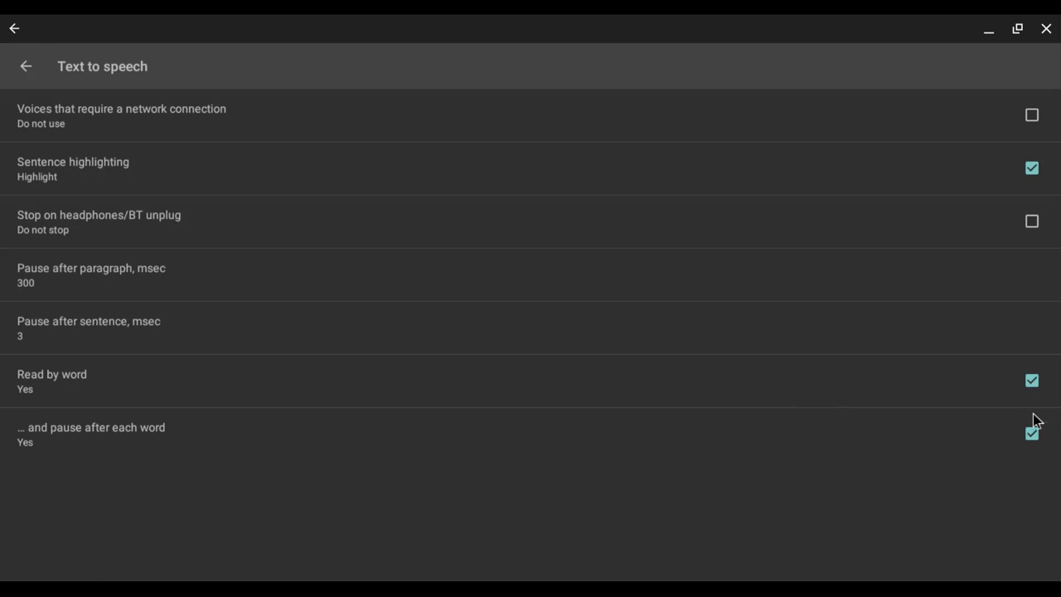
pyautogui.click(1031, 433)
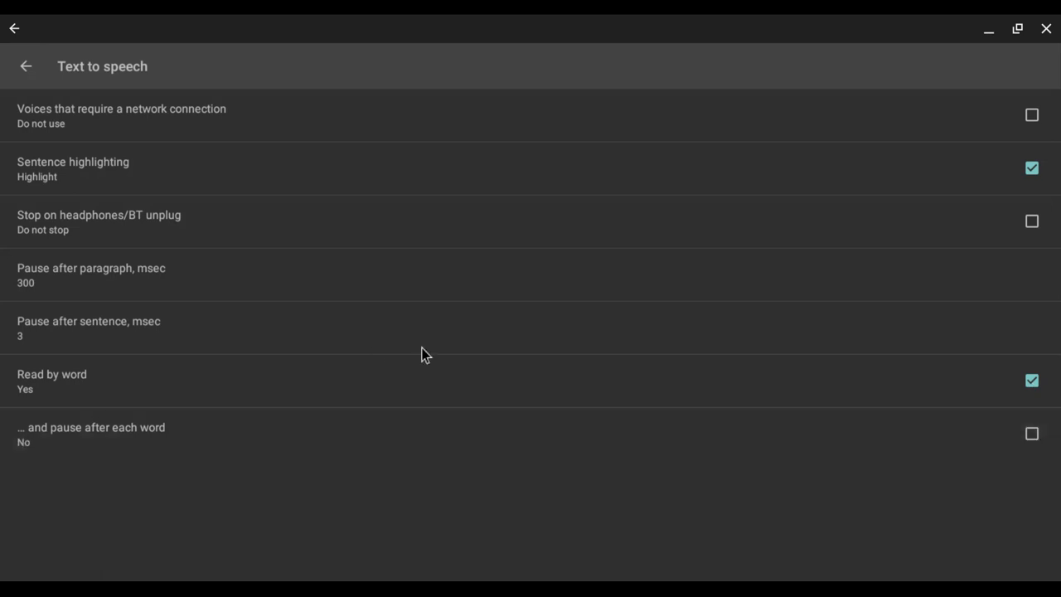
pyautogui.moveTo(145, 326)
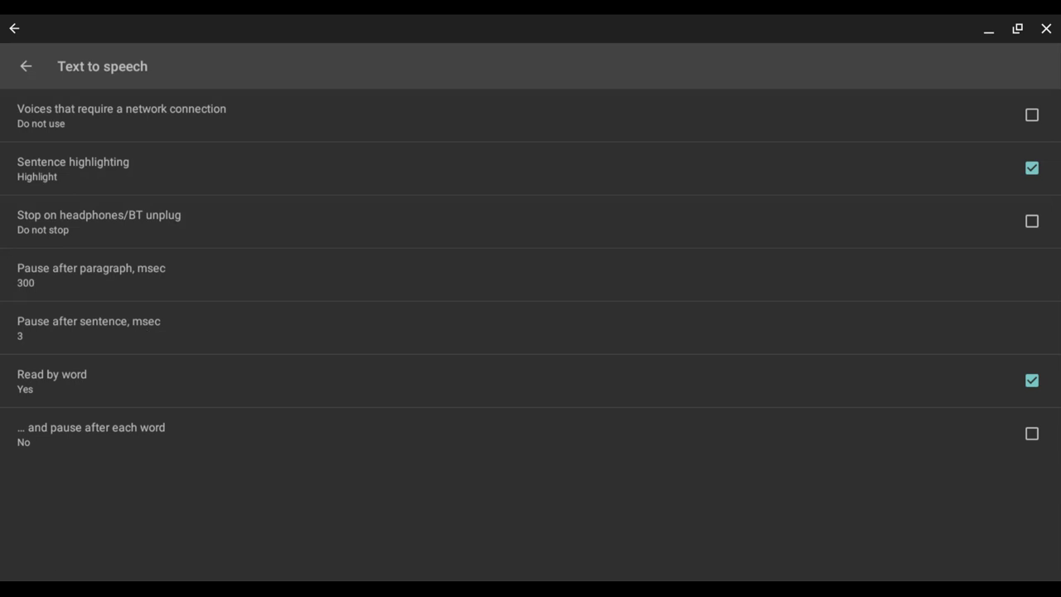
# Set 'Pause after sentence, msec' to 10.
pyautogui.click(88, 327)
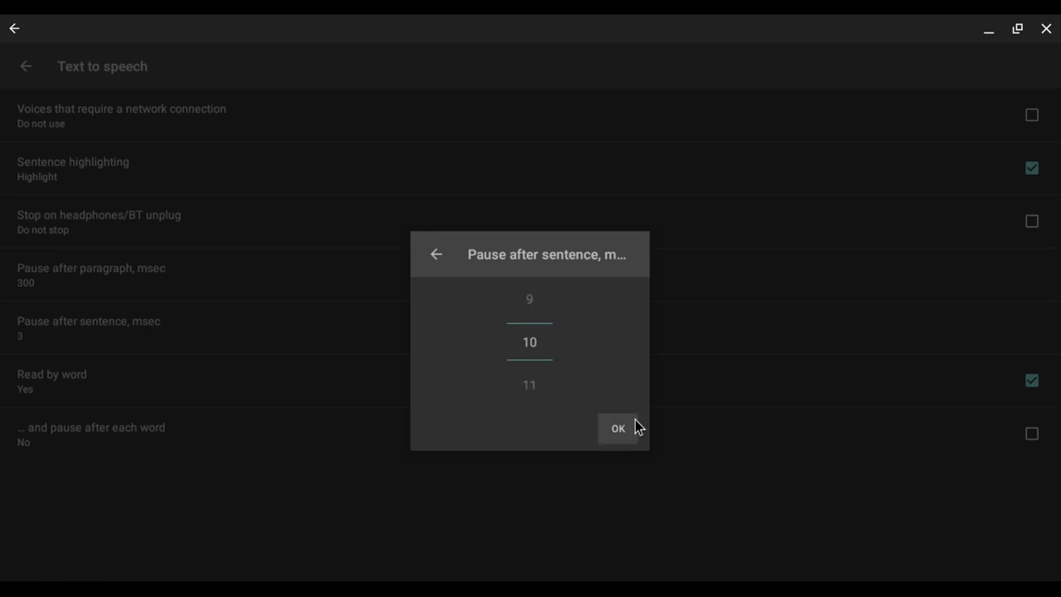
pyautogui.click(616, 428)
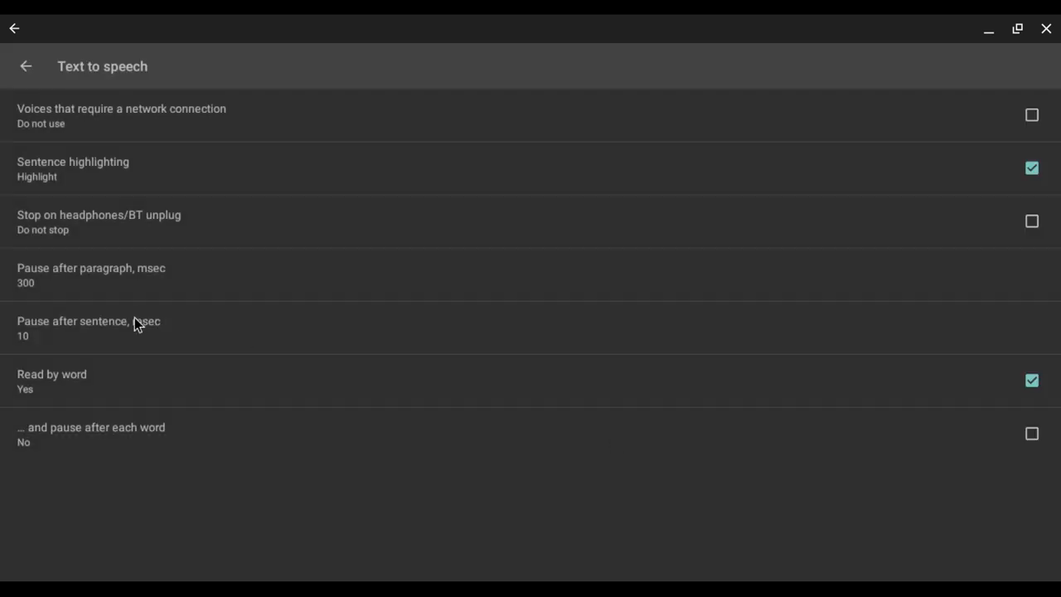
pyautogui.moveTo(220, 331)
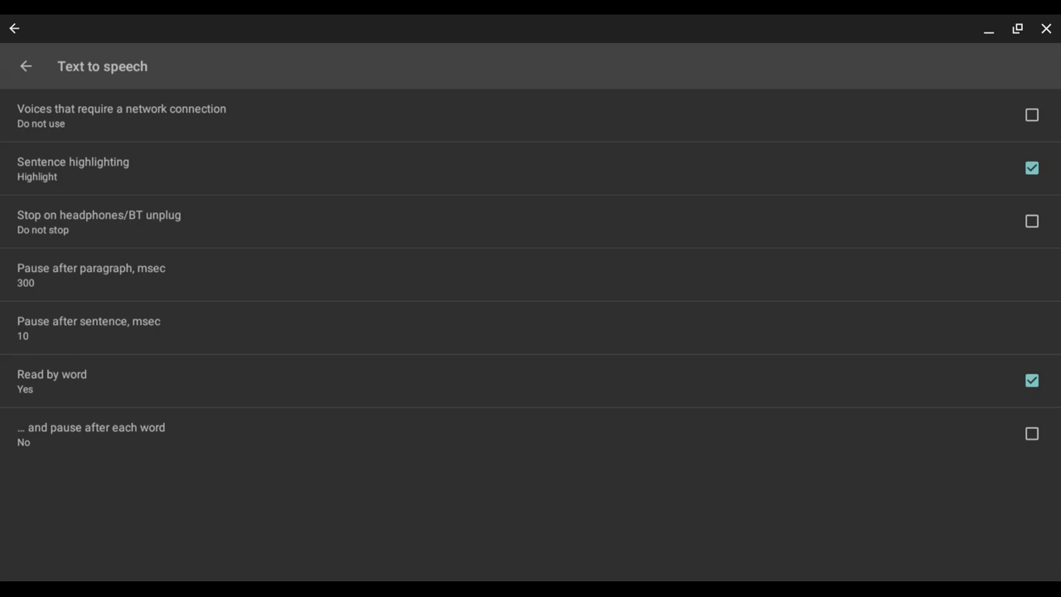
pyautogui.moveTo(145, 181)
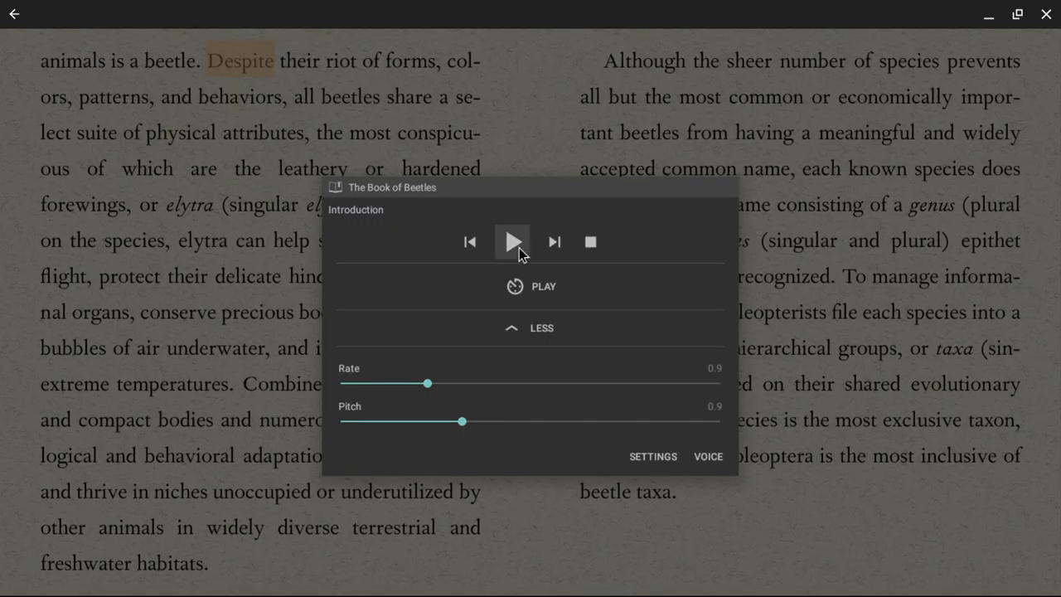
# Play the book aloud from 'Despite' to 'of', then pause.
pyautogui.click(511, 241)
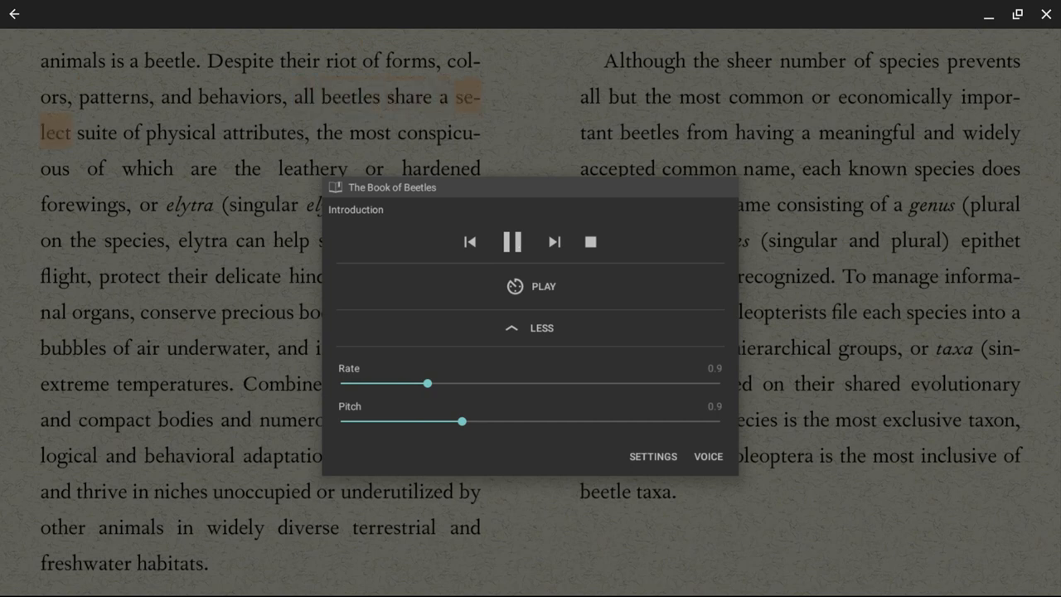
pyautogui.click(511, 241)
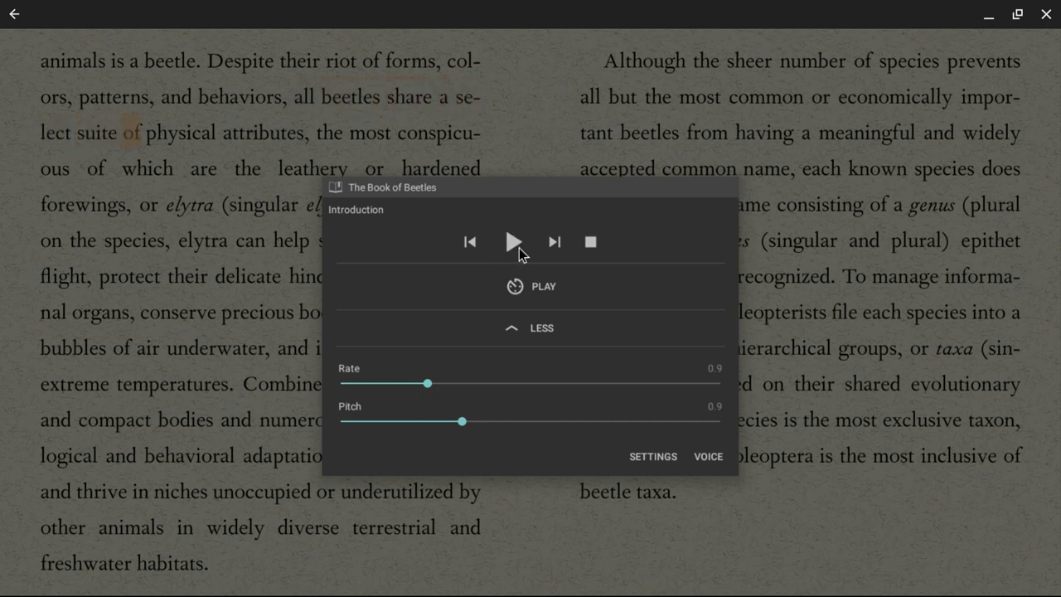
pyautogui.moveTo(564, 391)
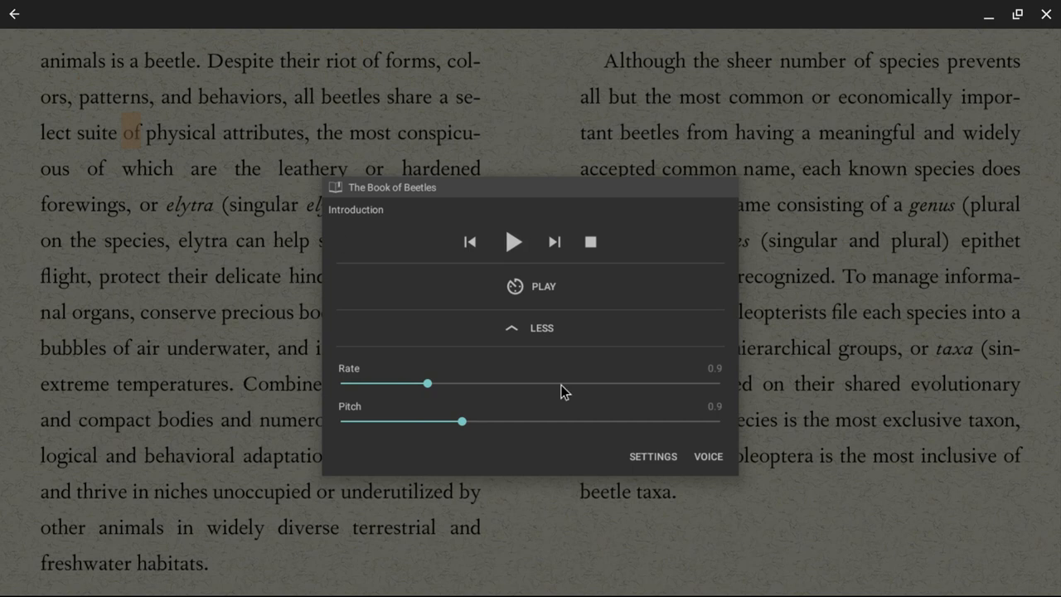
pyautogui.moveTo(464, 394)
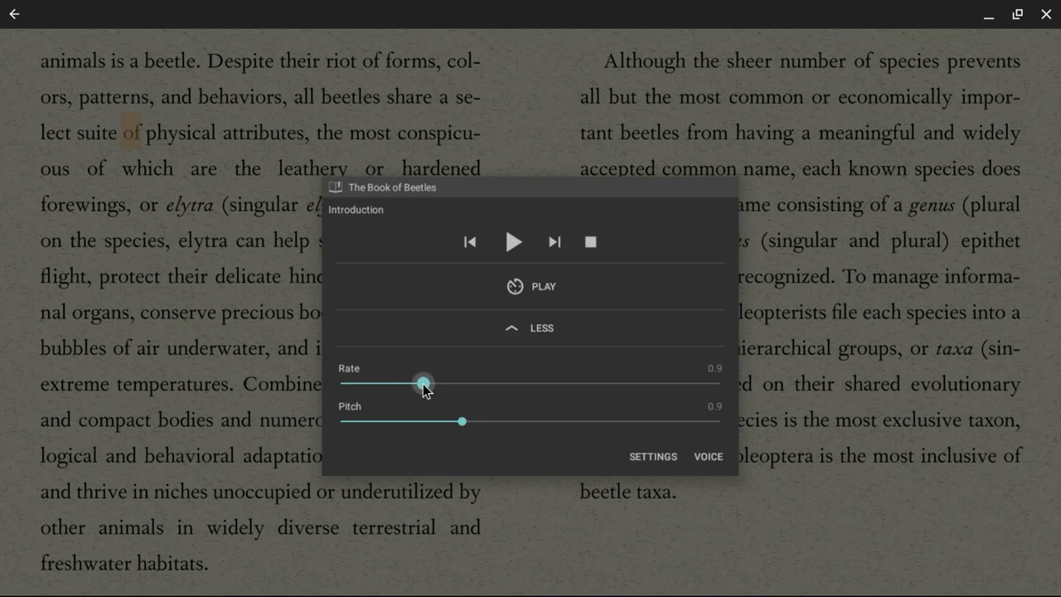
# Lower the Rate slider to 0.6, then test playback up to 'are' and pause.
pyautogui.moveTo(423, 384); pyautogui.dragTo(440, 383)
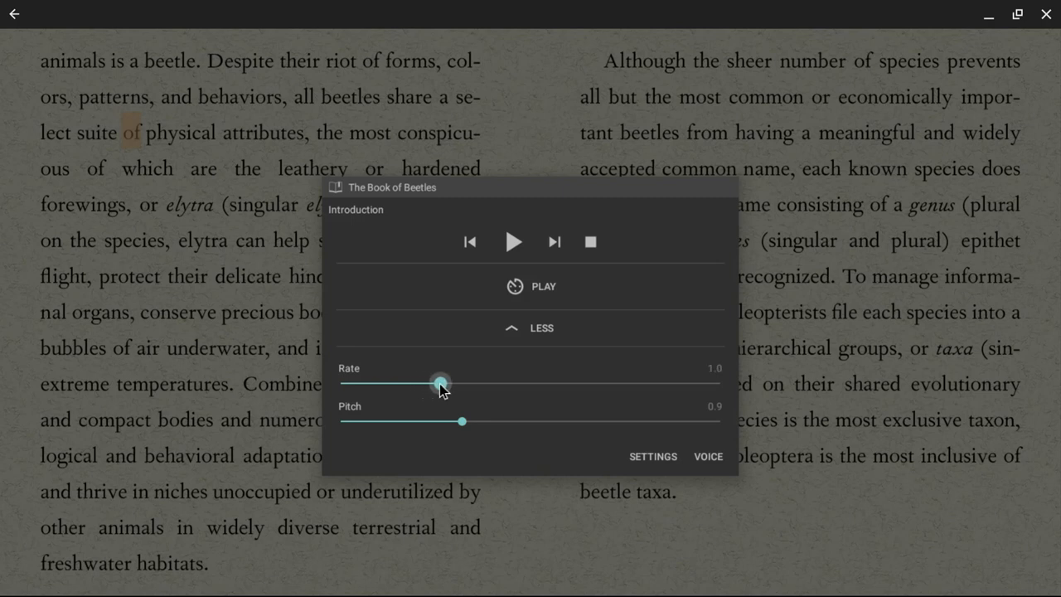
pyautogui.moveTo(440, 383); pyautogui.dragTo(419, 383)
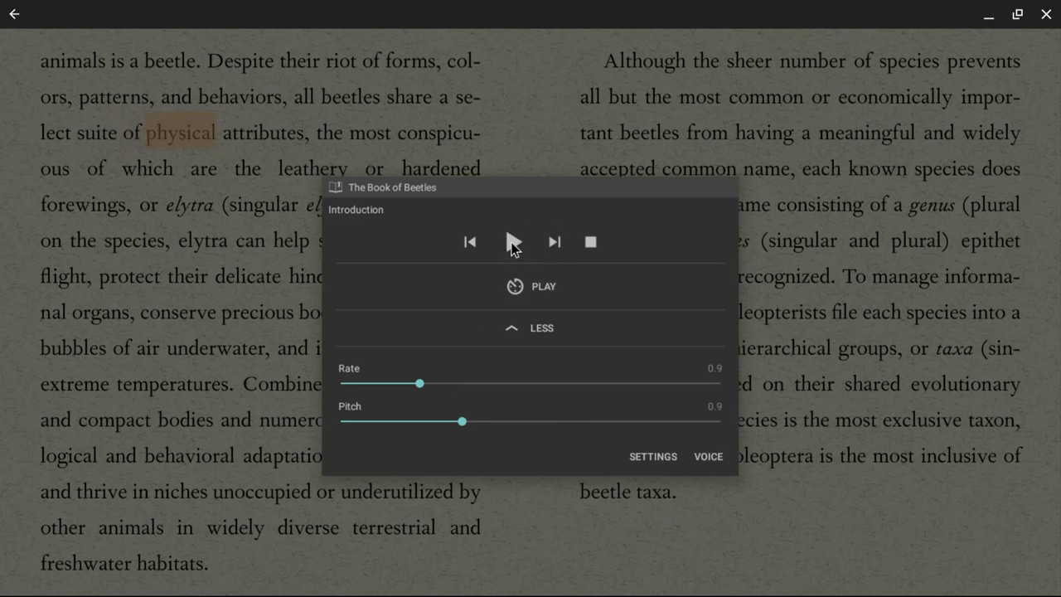
pyautogui.moveTo(418, 383); pyautogui.dragTo(403, 382)
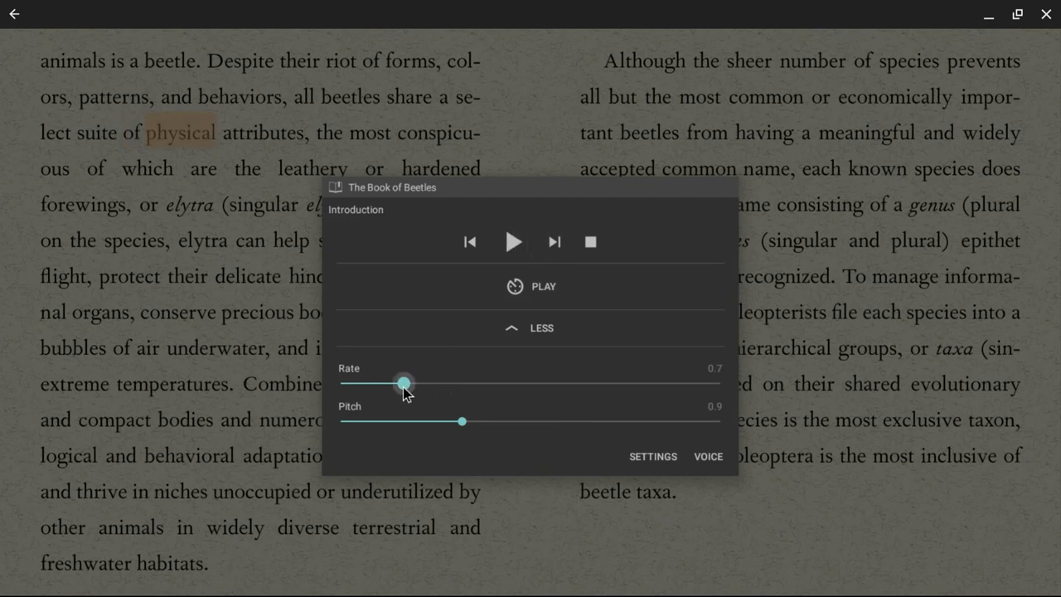
pyautogui.moveTo(404, 382); pyautogui.dragTo(390, 382)
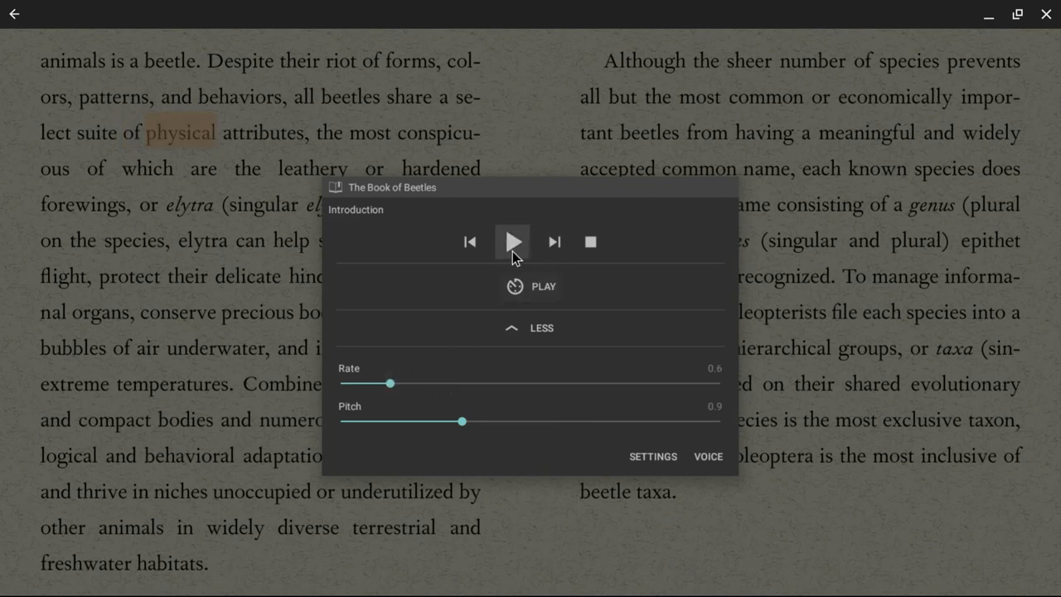
pyautogui.click(512, 241)
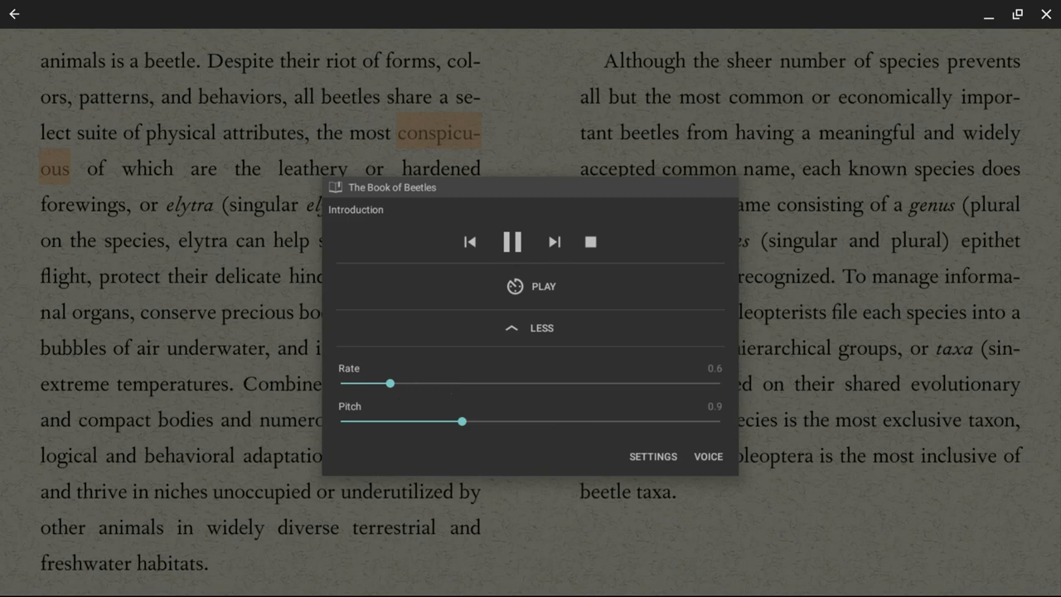
pyautogui.click(511, 241)
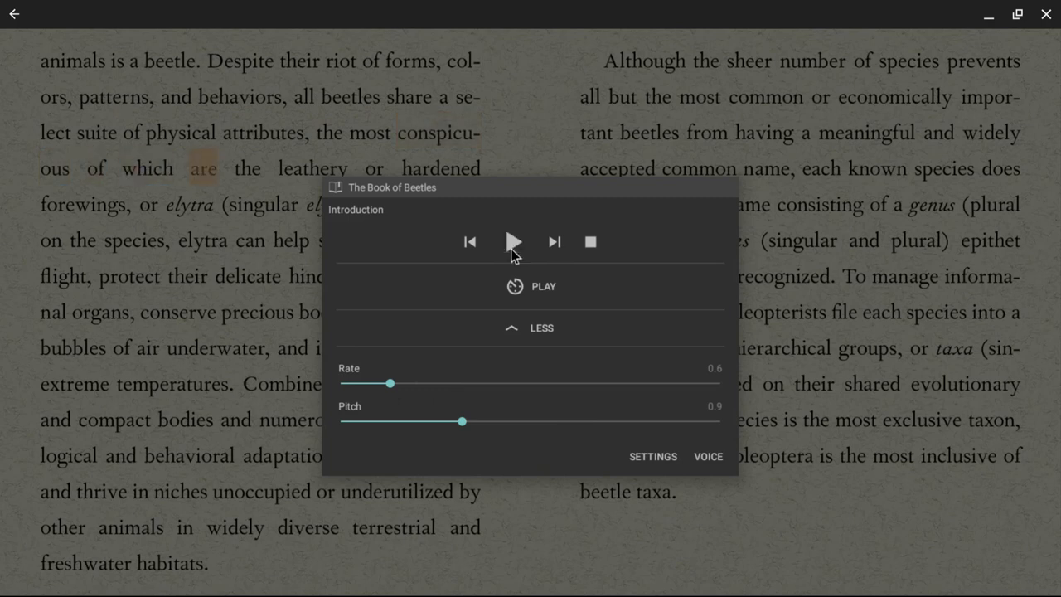
pyautogui.moveTo(599, 363)
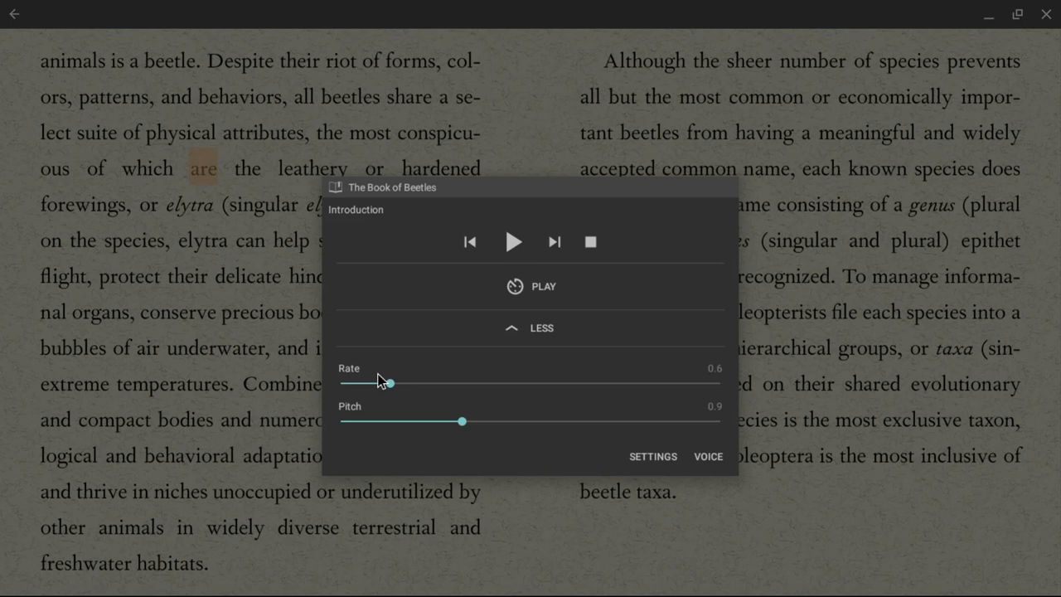
pyautogui.moveTo(356, 380)
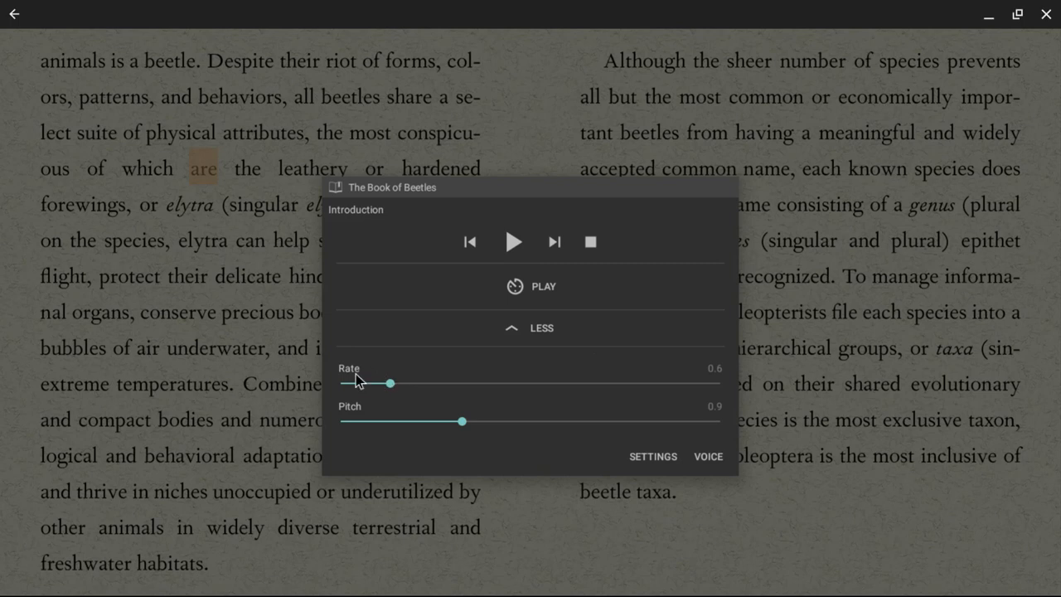
pyautogui.moveTo(653, 456)
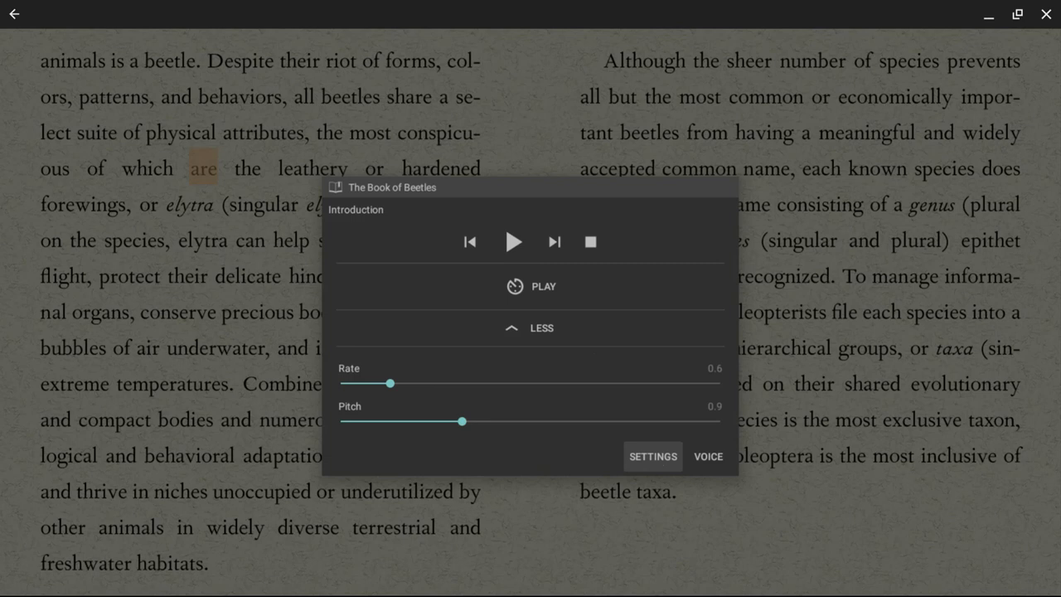
pyautogui.moveTo(510, 194)
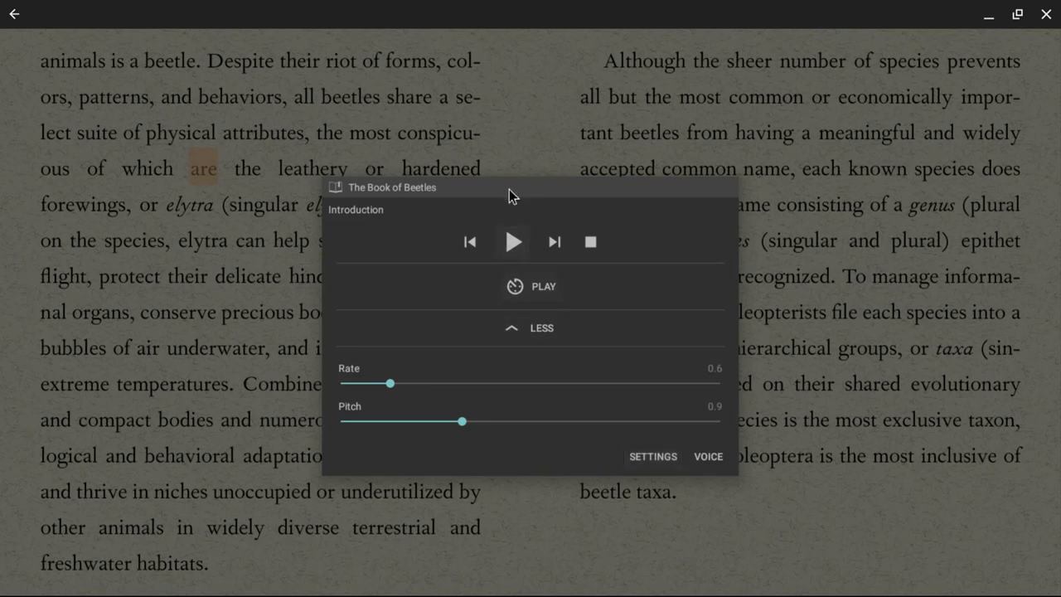
pyautogui.moveTo(535, 204)
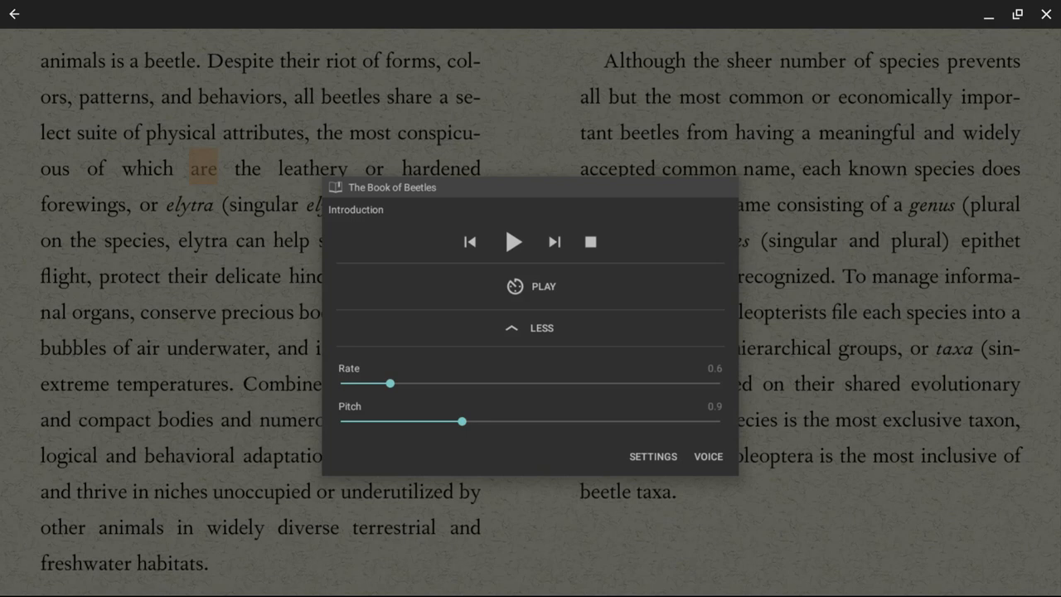
pyautogui.moveTo(606, 162)
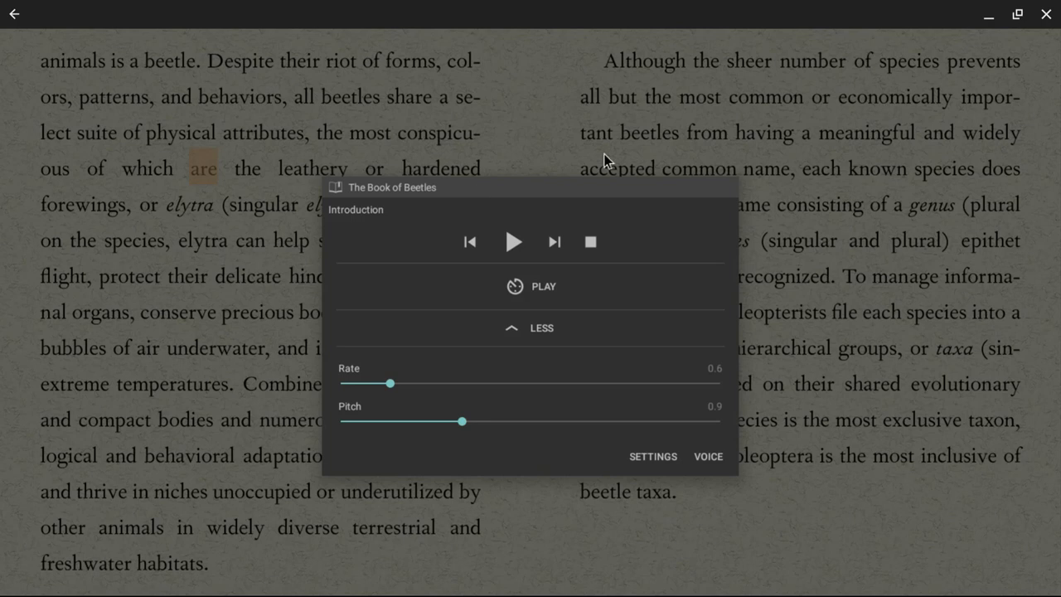
pyautogui.moveTo(474, 189)
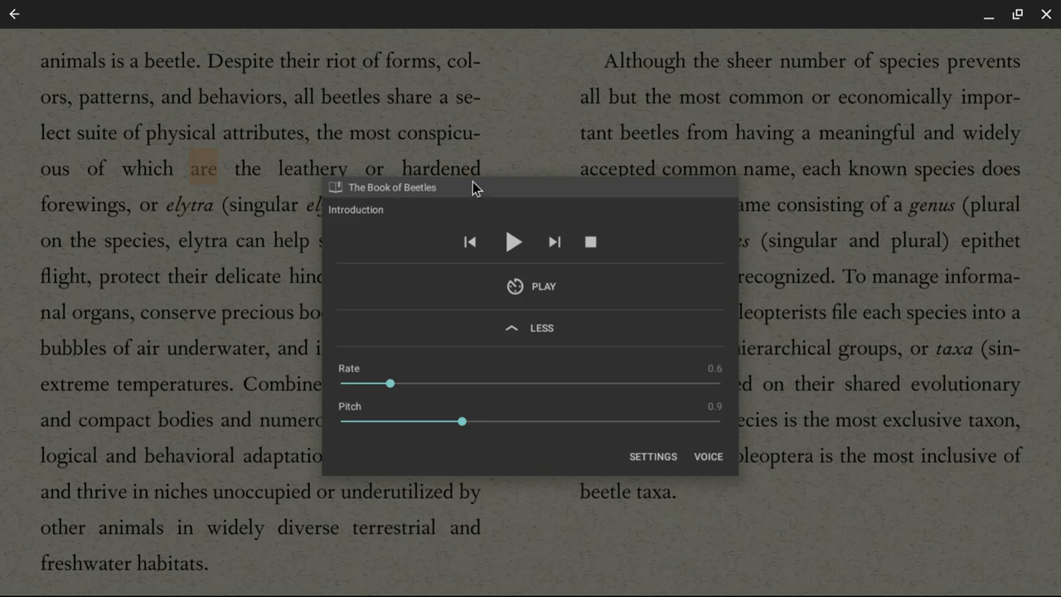
pyautogui.moveTo(578, 184)
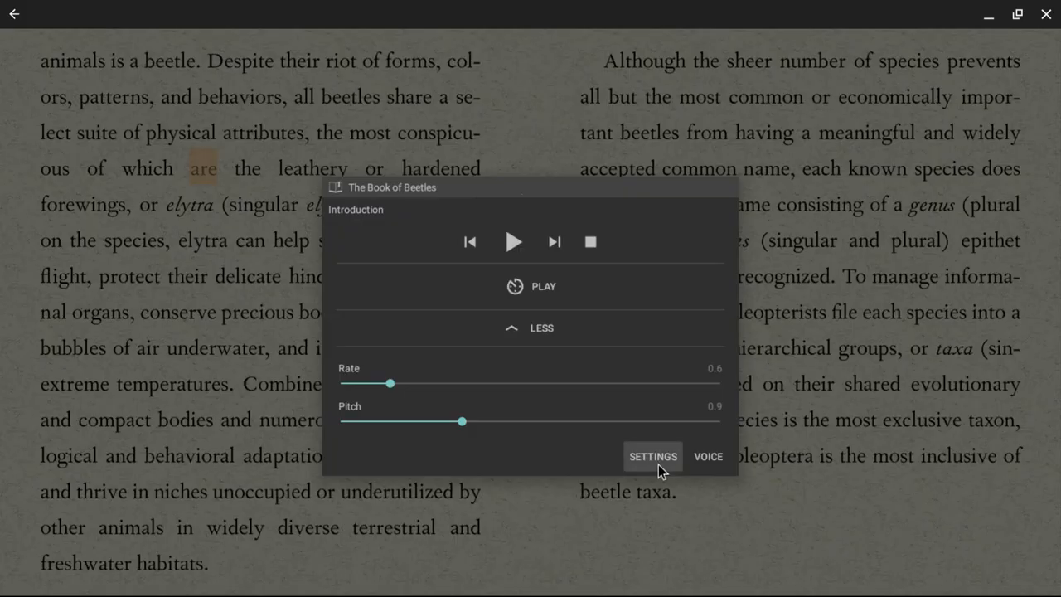
# Set 'Pause after sentence' to 13 msec and return to the read-aloud panel.
pyautogui.click(653, 456)
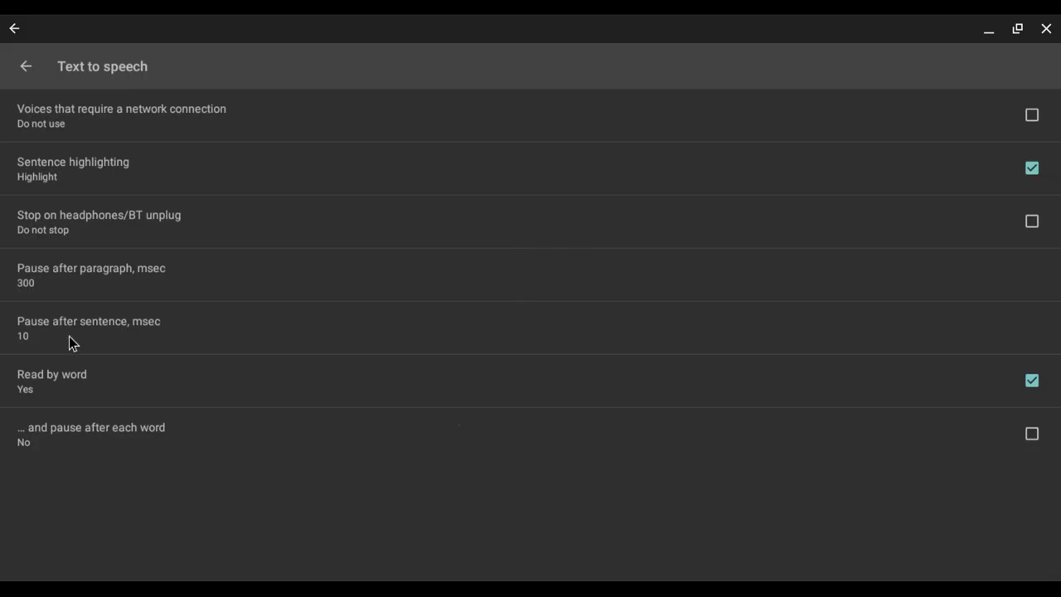
pyautogui.moveTo(116, 334)
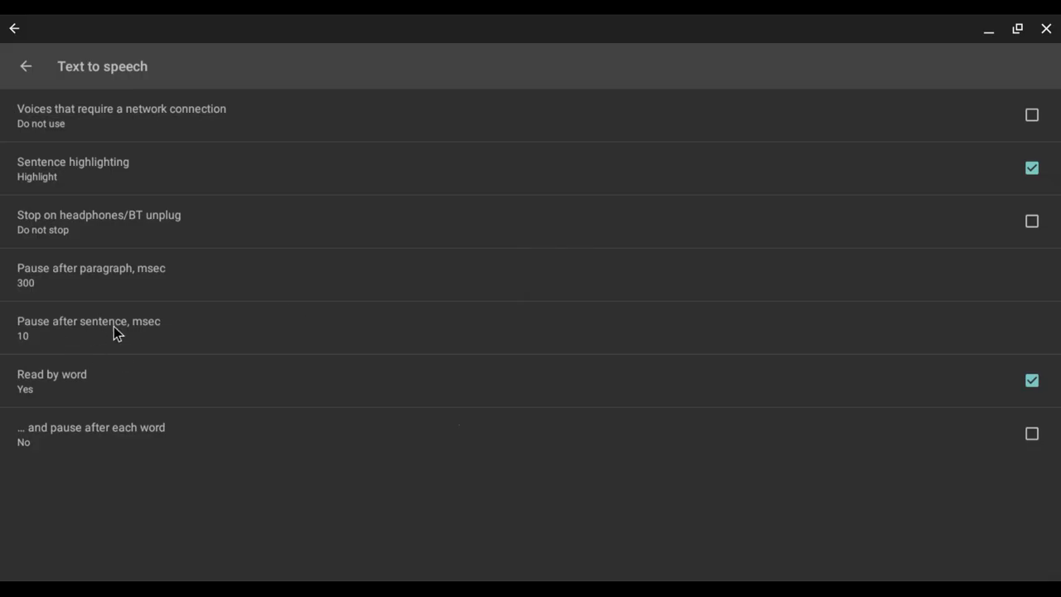
pyautogui.click(89, 327)
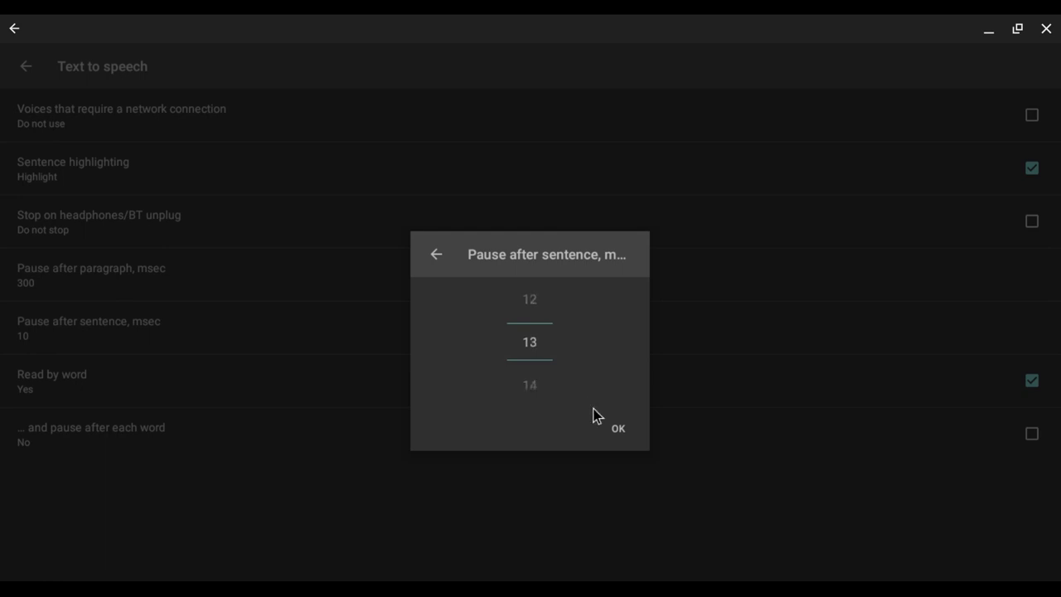
pyautogui.click(617, 428)
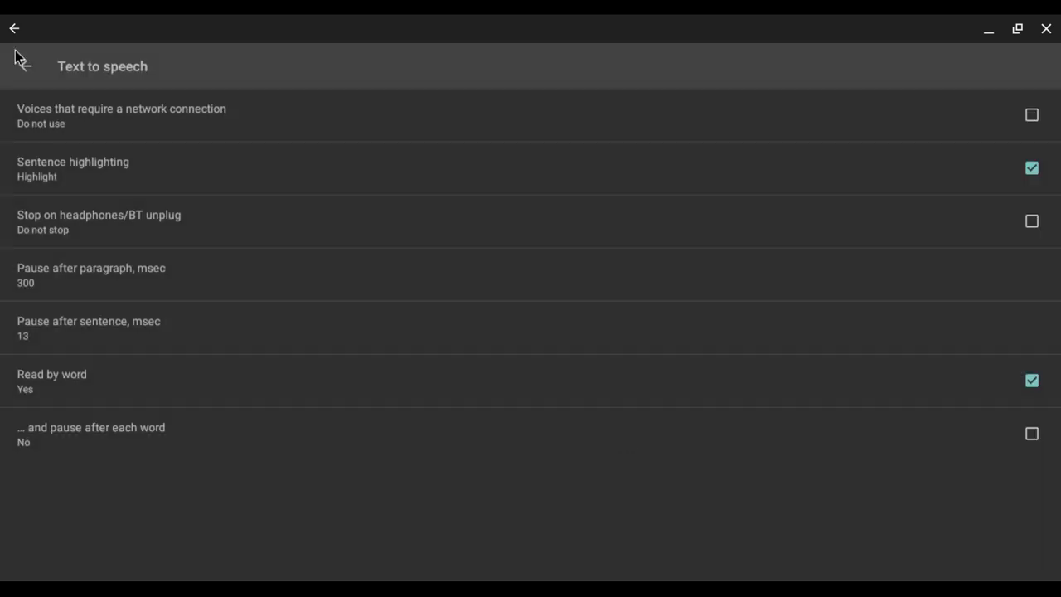
pyautogui.click(14, 29)
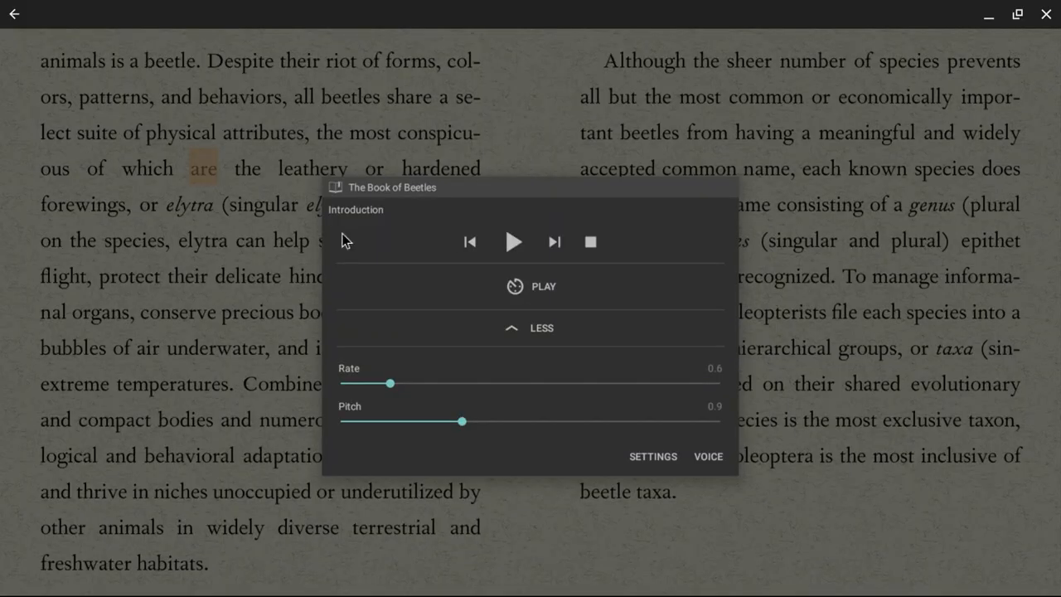
# Cancel the 'Read for' timer, then play from 'are' to 'hardened' and pause.
pyautogui.click(513, 286)
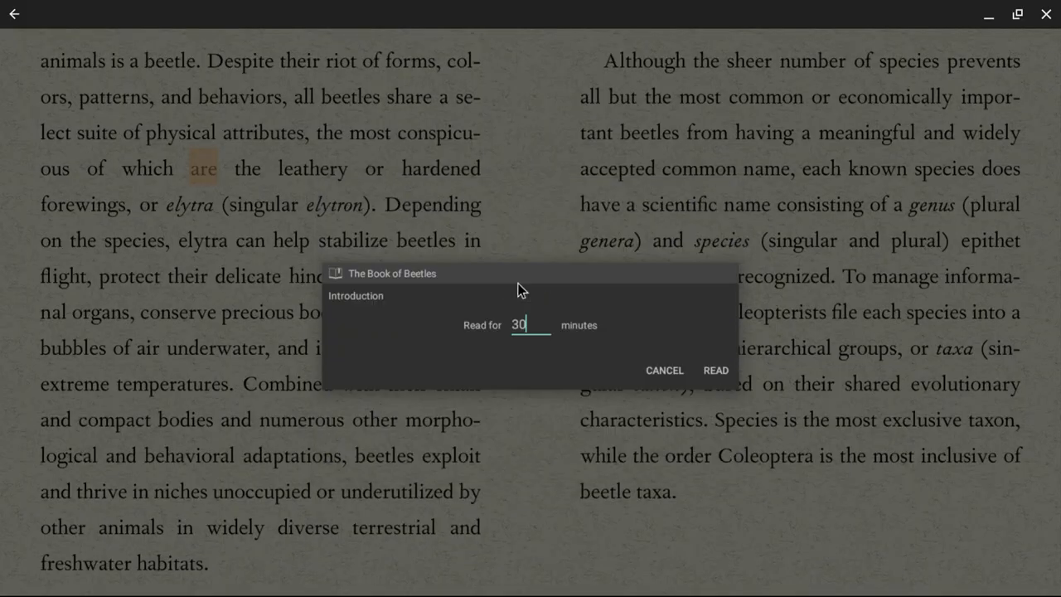
pyautogui.click(715, 370)
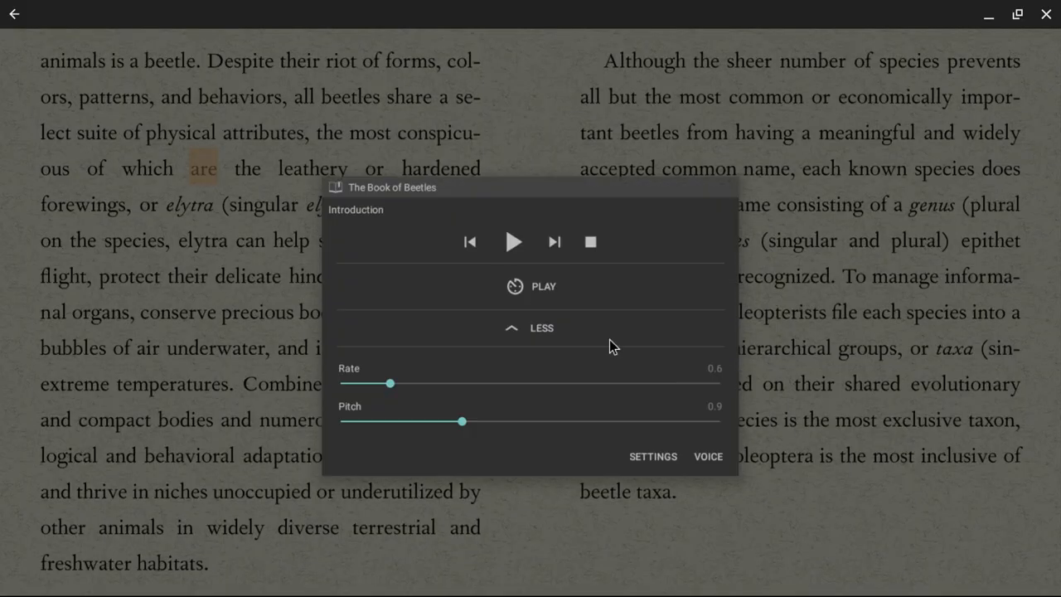
pyautogui.click(514, 241)
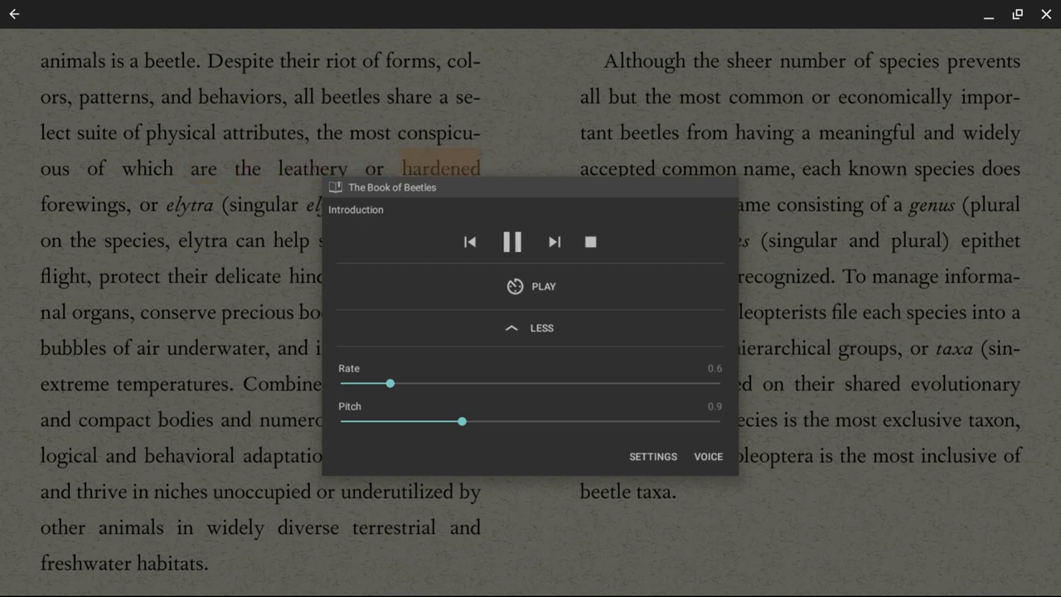
pyautogui.click(511, 241)
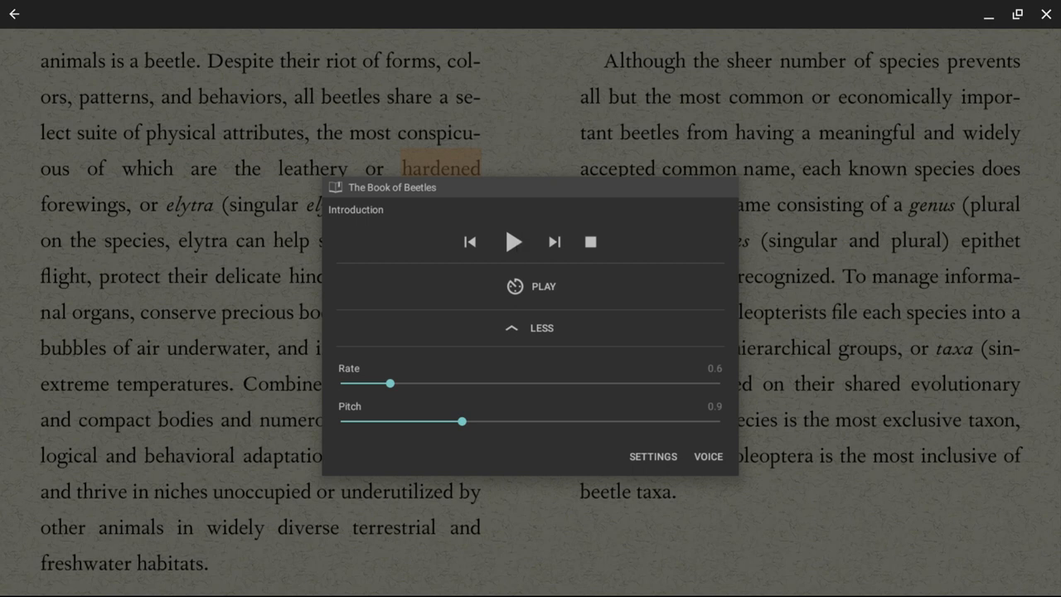
pyautogui.moveTo(601, 341)
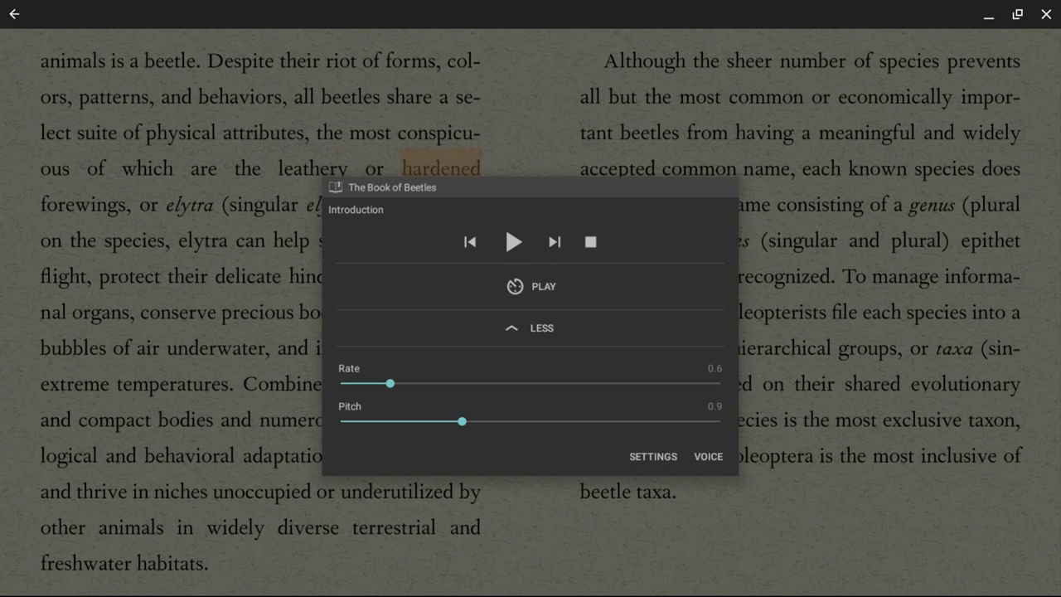
pyautogui.moveTo(319, 206)
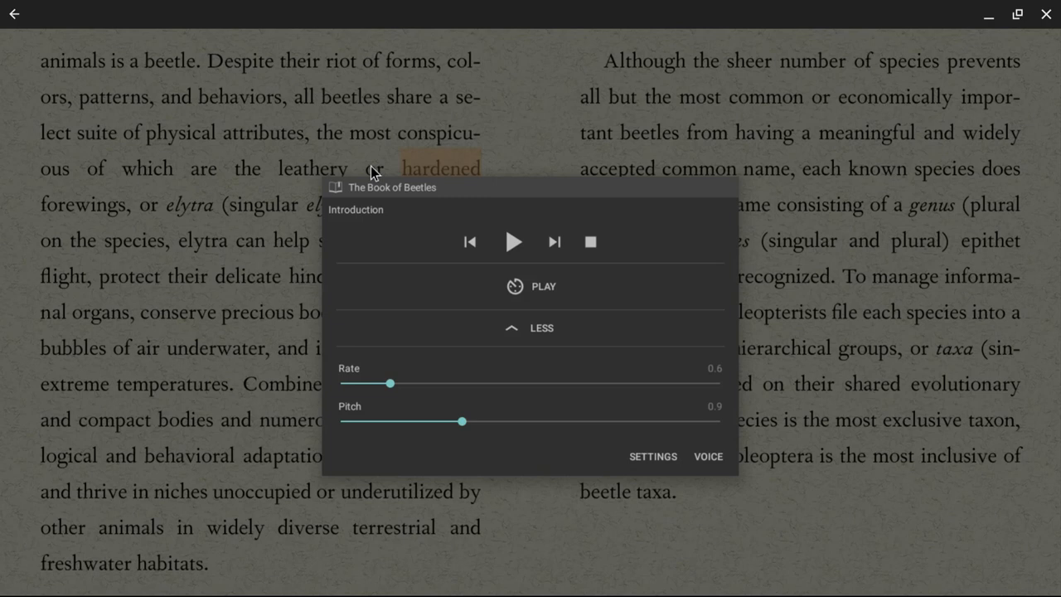
pyautogui.moveTo(290, 181)
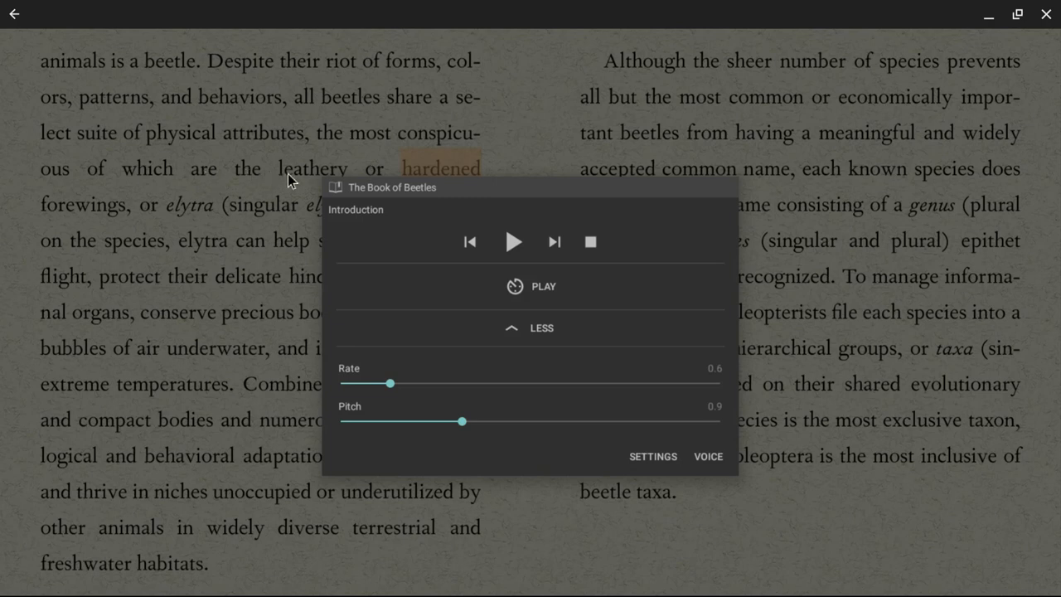
pyautogui.moveTo(398, 174)
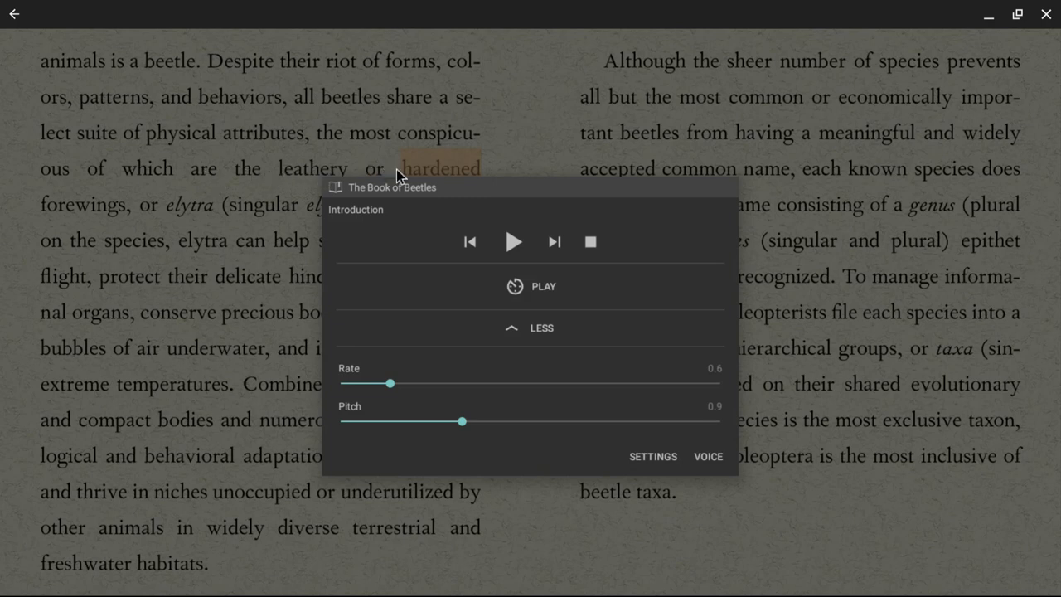
pyautogui.moveTo(307, 180)
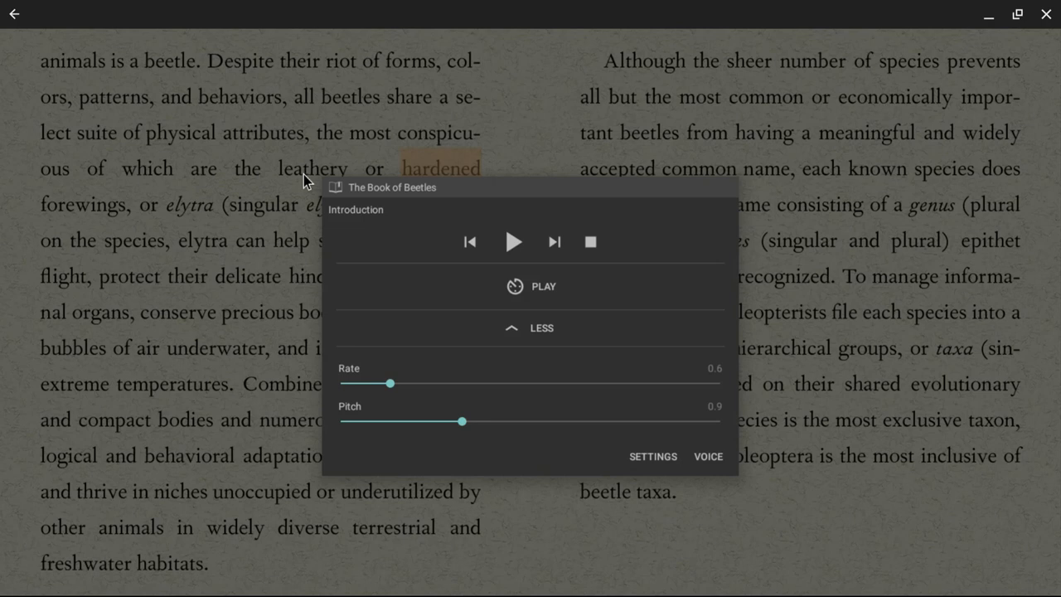
pyautogui.moveTo(381, 305)
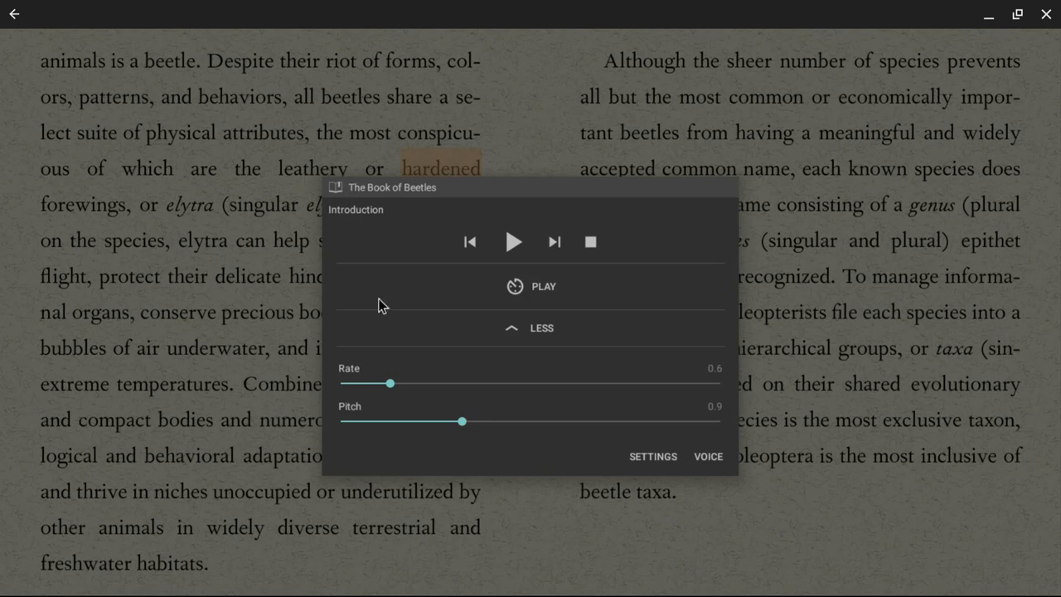
pyautogui.moveTo(448, 192)
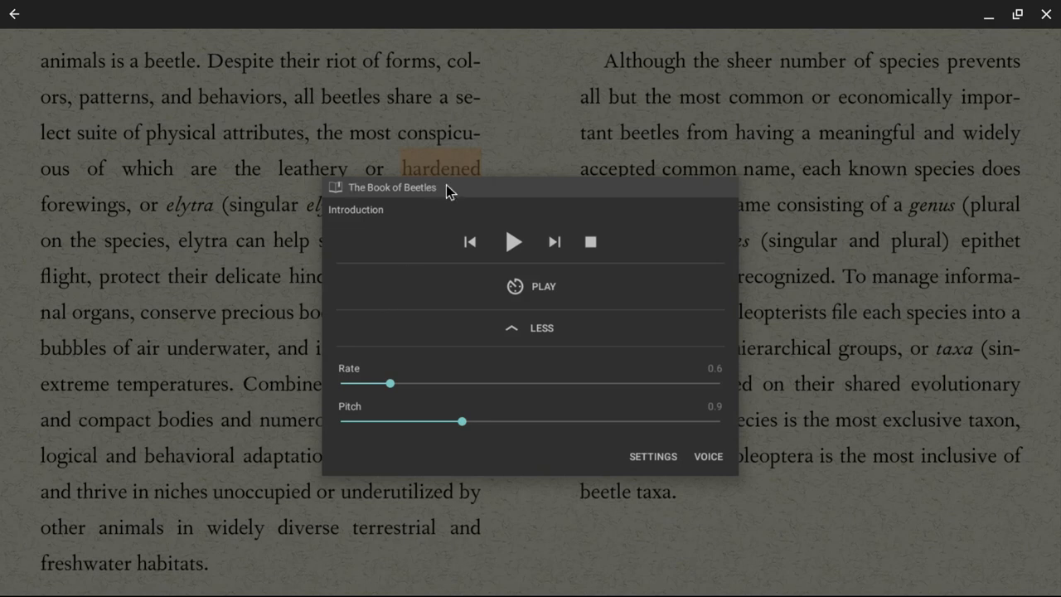
pyautogui.moveTo(483, 411)
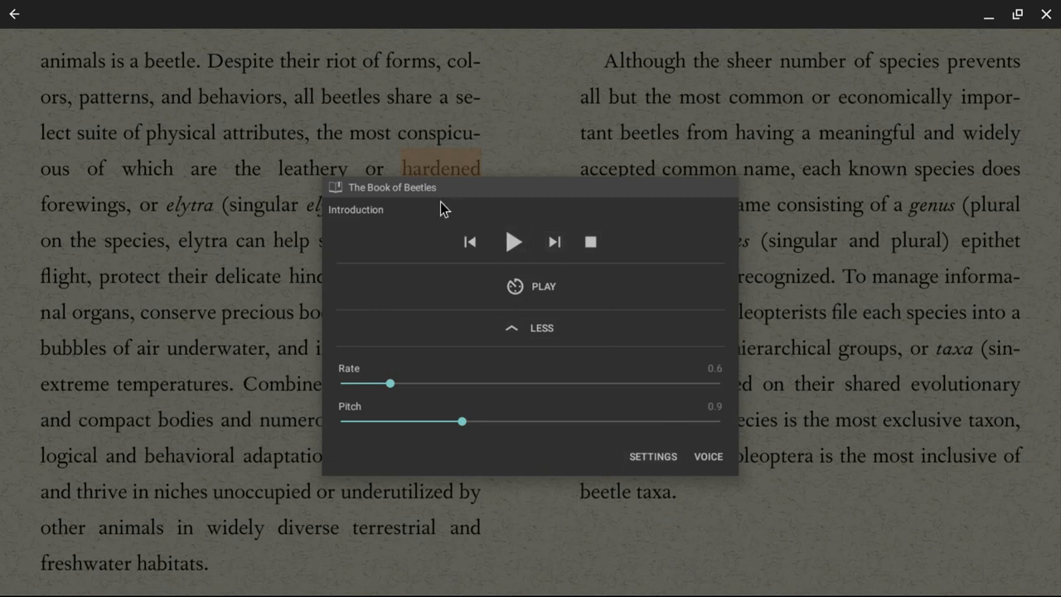
pyautogui.moveTo(415, 201)
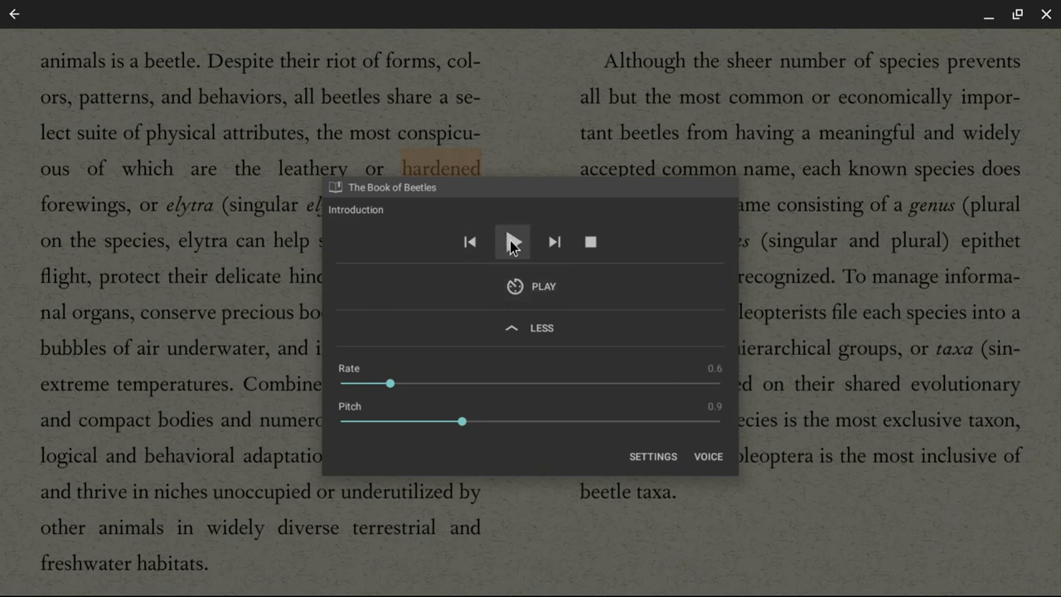
# Resume read-aloud until it reaches 'conserve', then dismiss the panel to show the book.
pyautogui.click(512, 241)
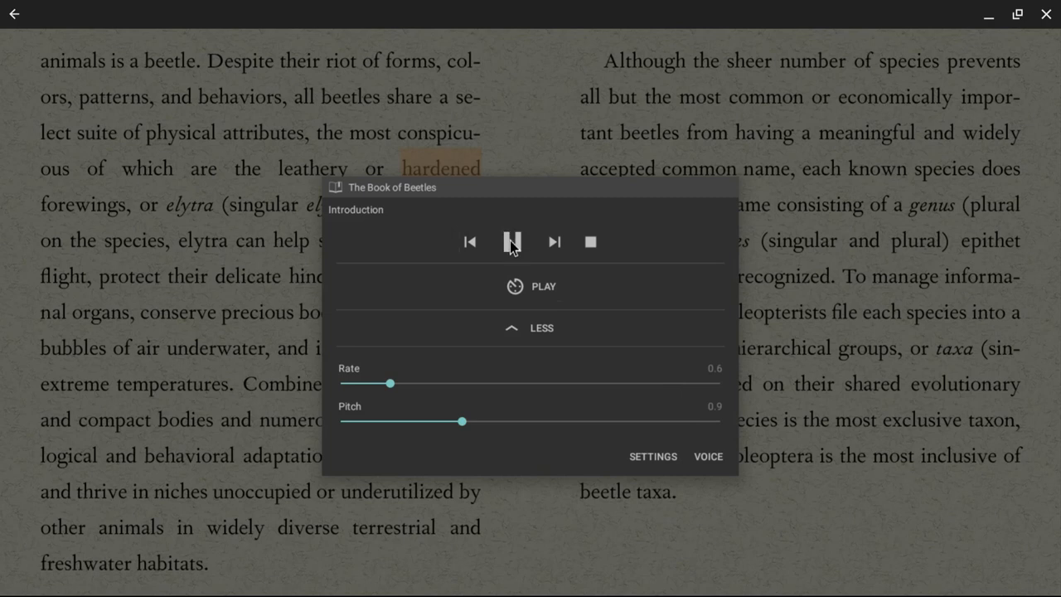
pyautogui.click(512, 241)
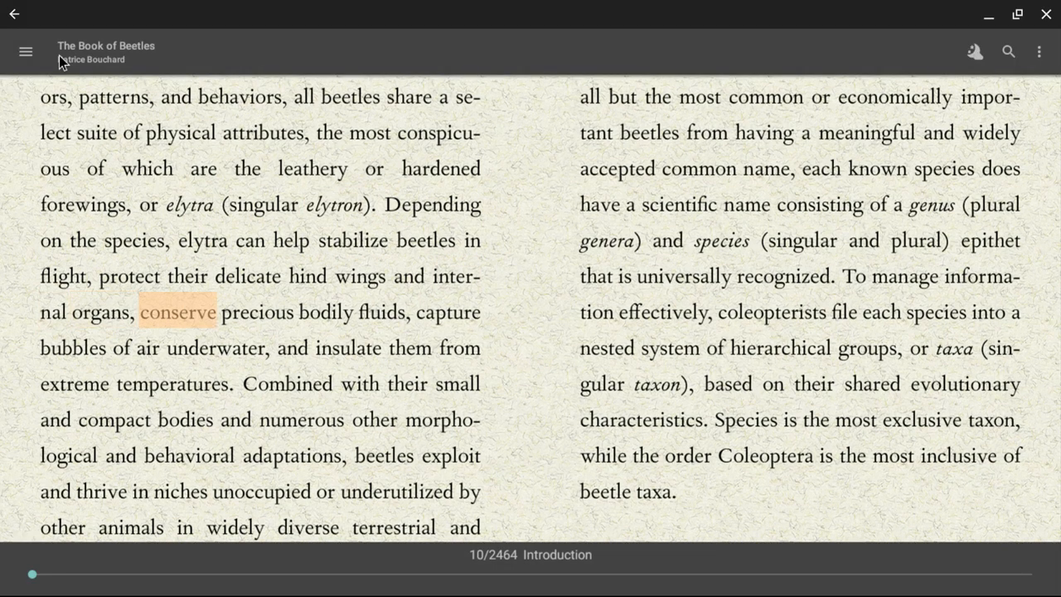
# Jump to the Introduction's opening quote page (7 of 2464) and show the overflow menu.
pyautogui.click(26, 52)
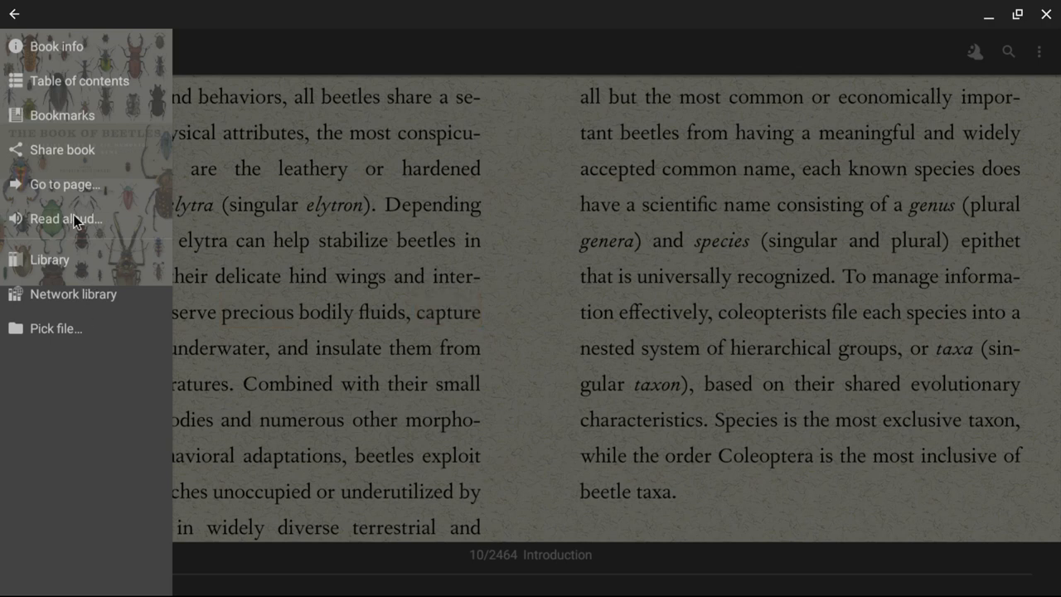
pyautogui.click(66, 219)
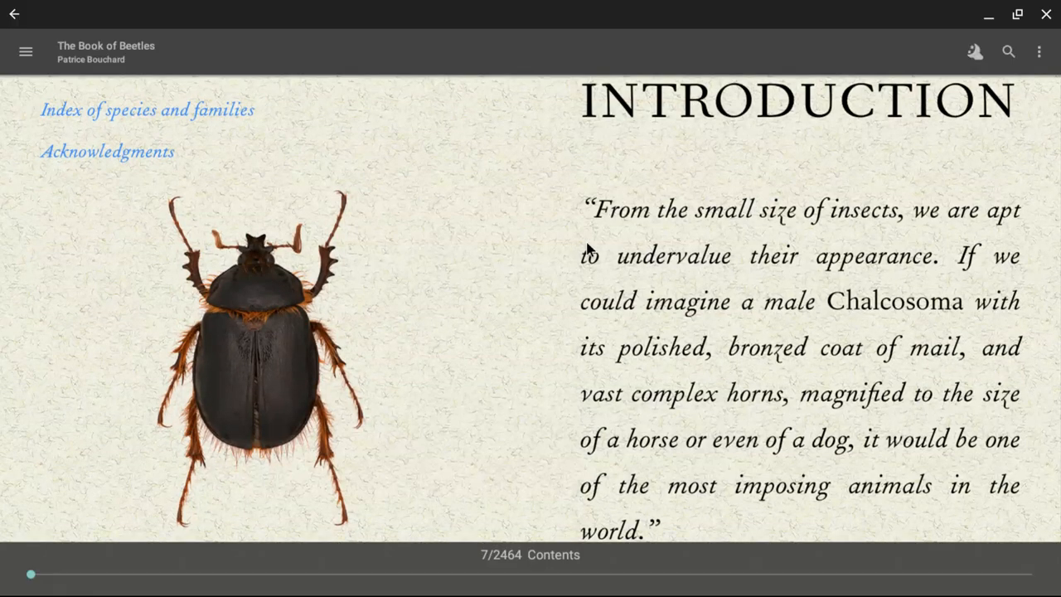
pyautogui.click(25, 50)
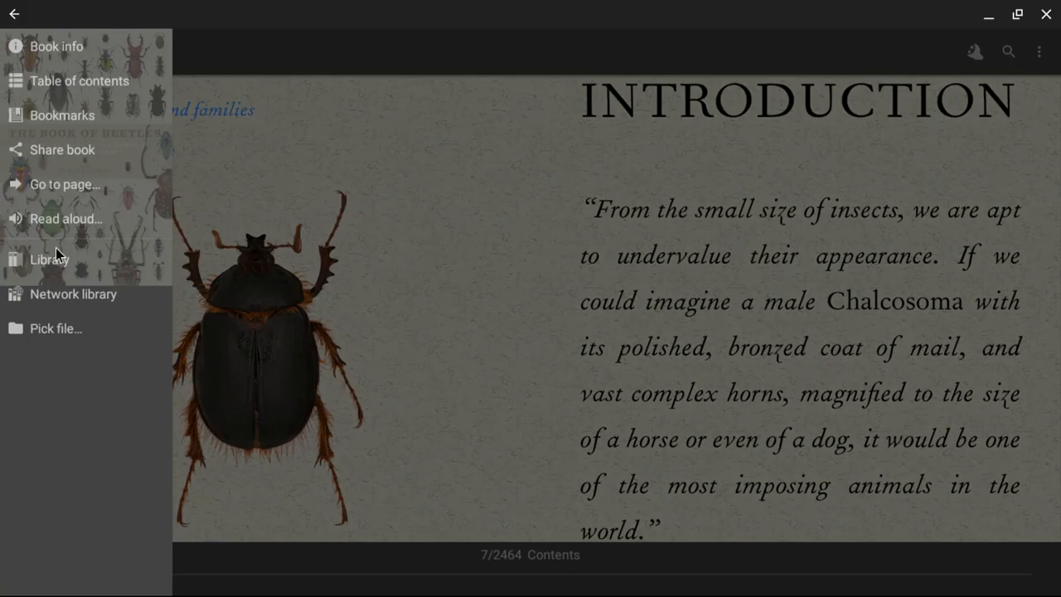
pyautogui.moveTo(75, 51)
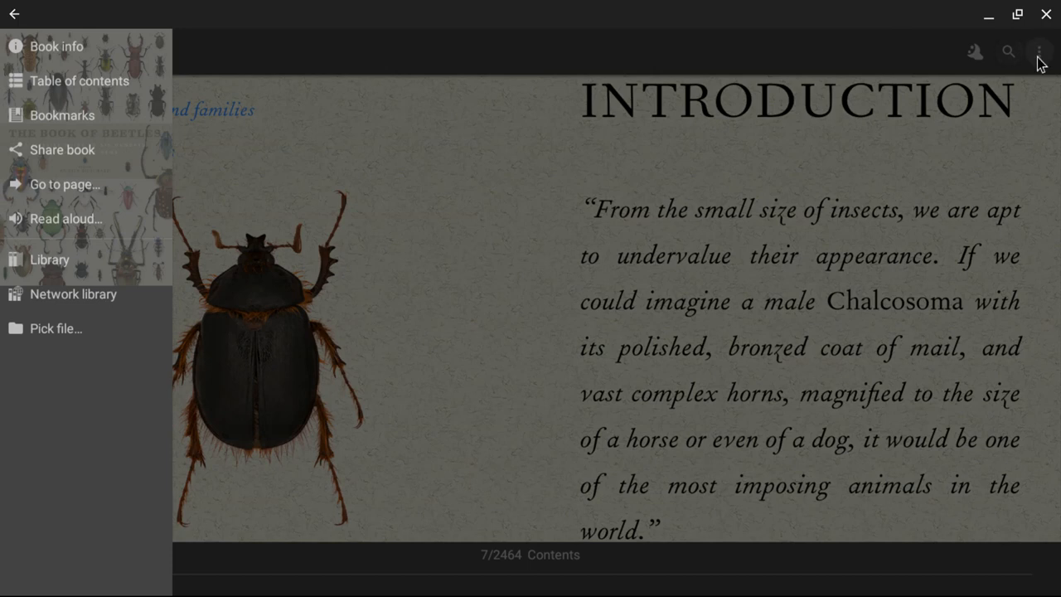
pyautogui.click(1038, 52)
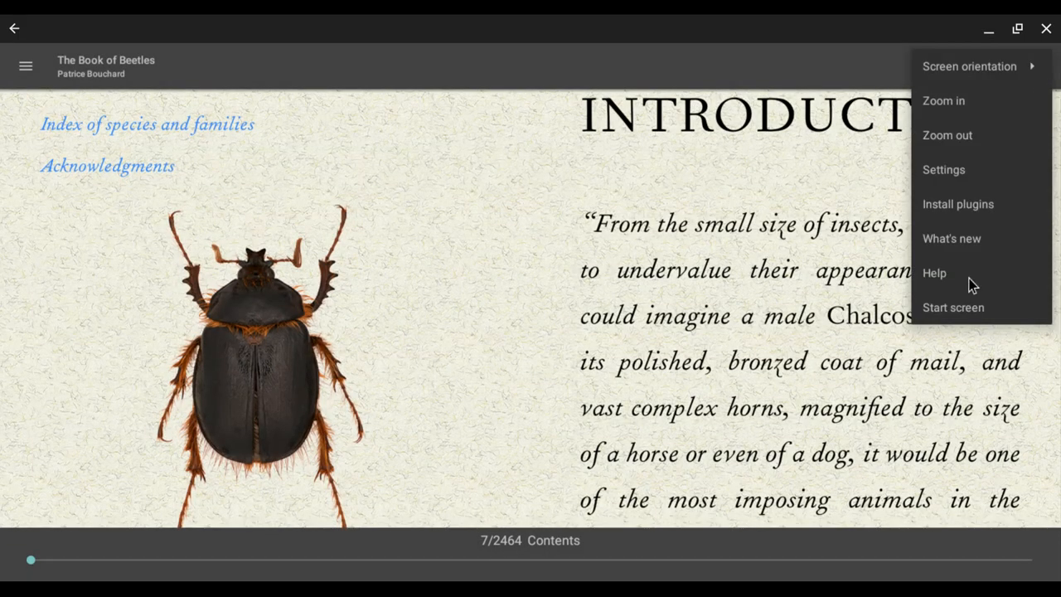
pyautogui.moveTo(966, 252)
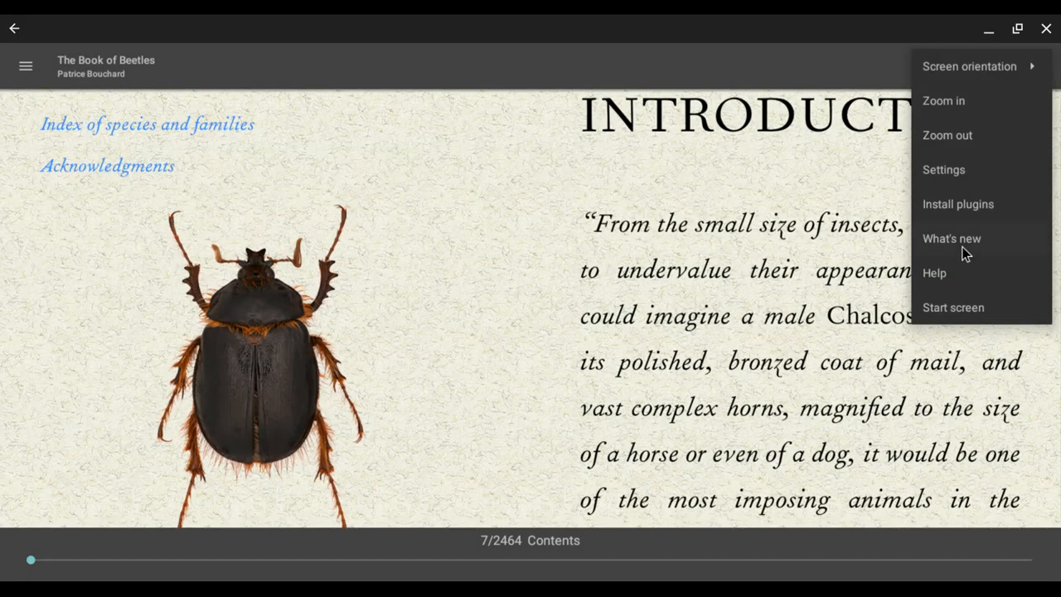
# Show the What's new changelog listing versions from 3.0.15.
pyautogui.click(950, 238)
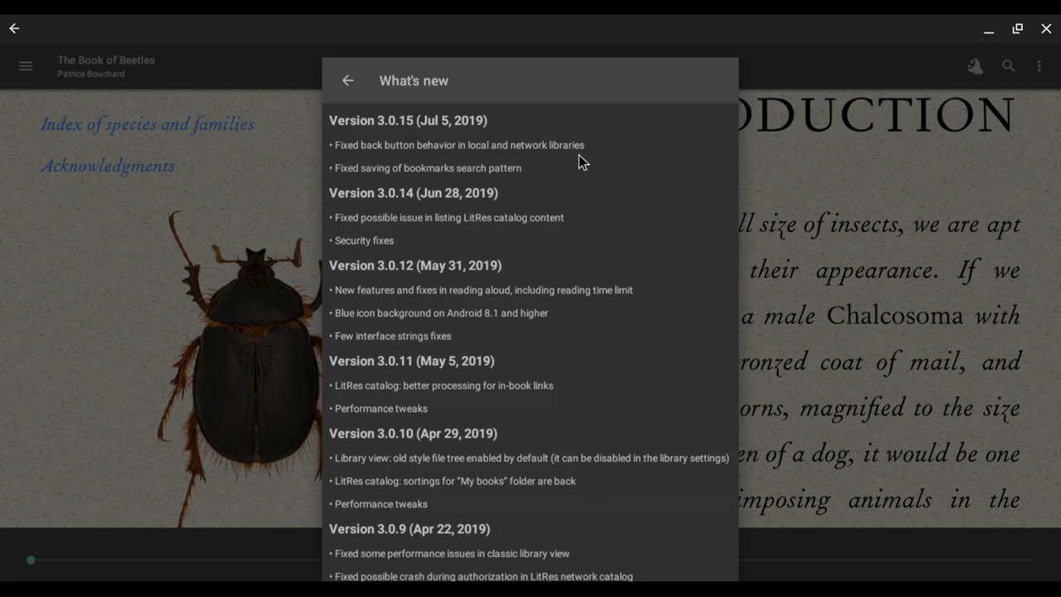
pyautogui.moveTo(400, 130)
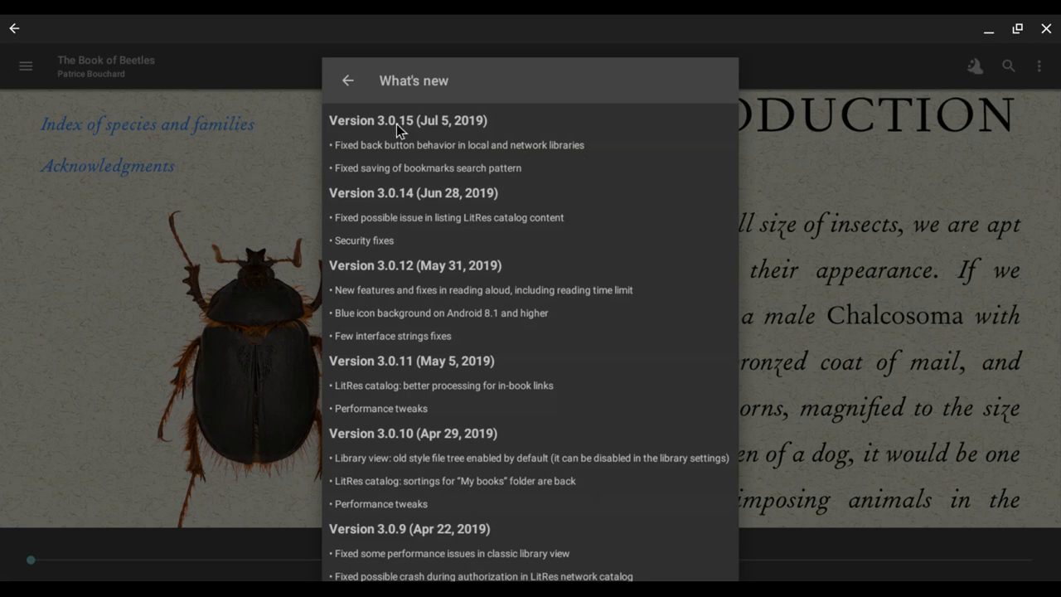
pyautogui.moveTo(494, 175)
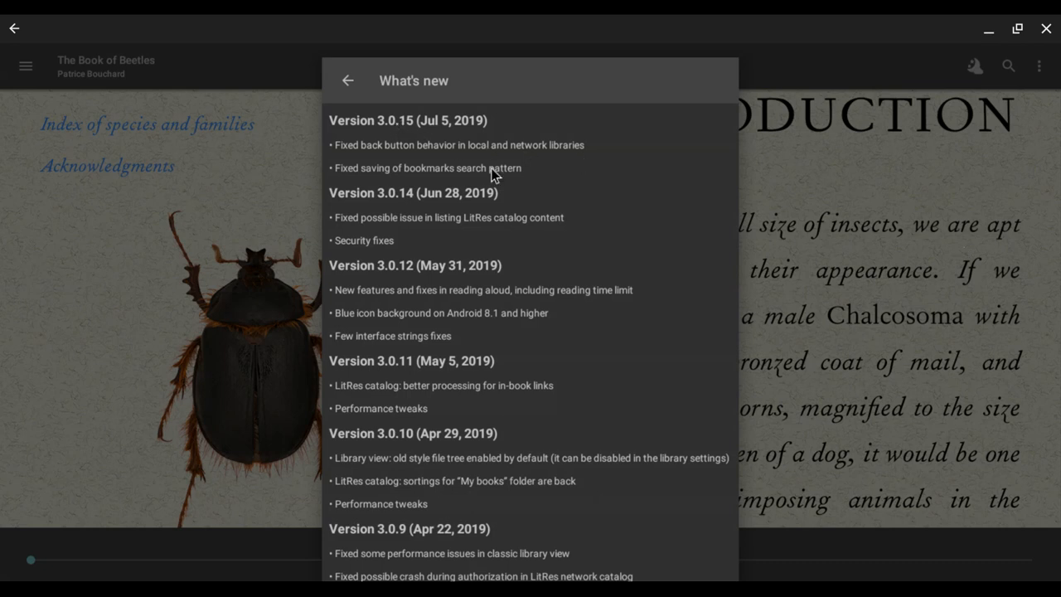